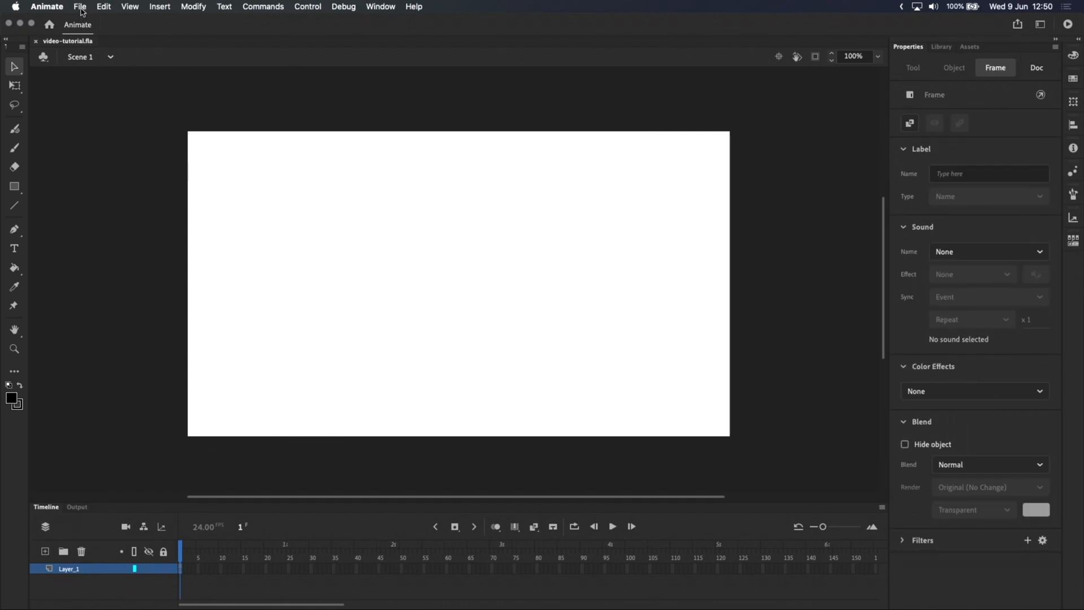
- Start Import Video from the File menu to reach the Select Video page
{"action": "left_click", "coordinate": [79, 7]}
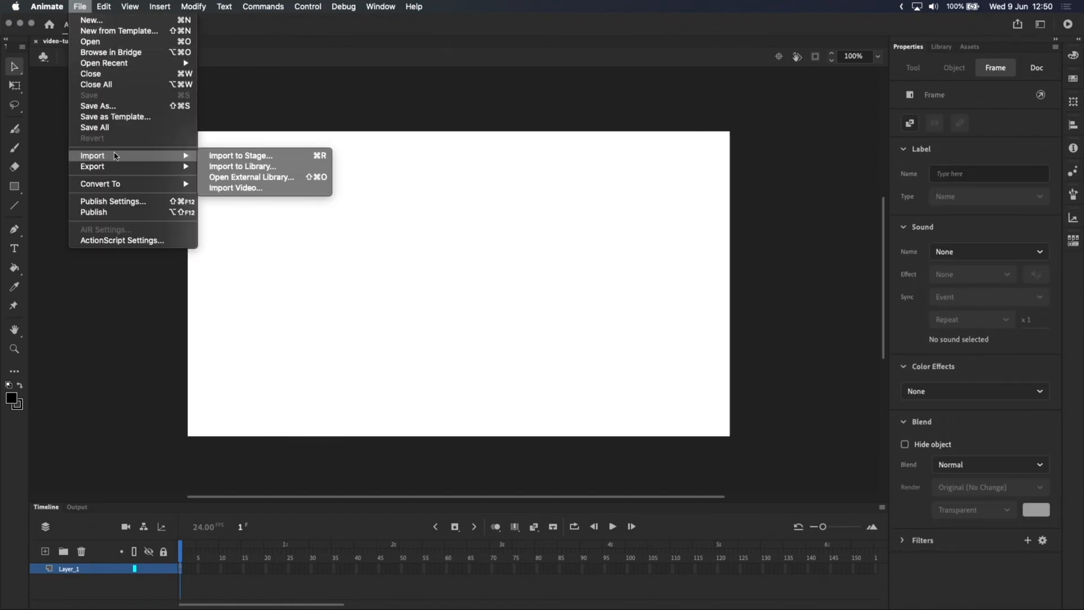
{"action": "left_click", "coordinate": [235, 187]}
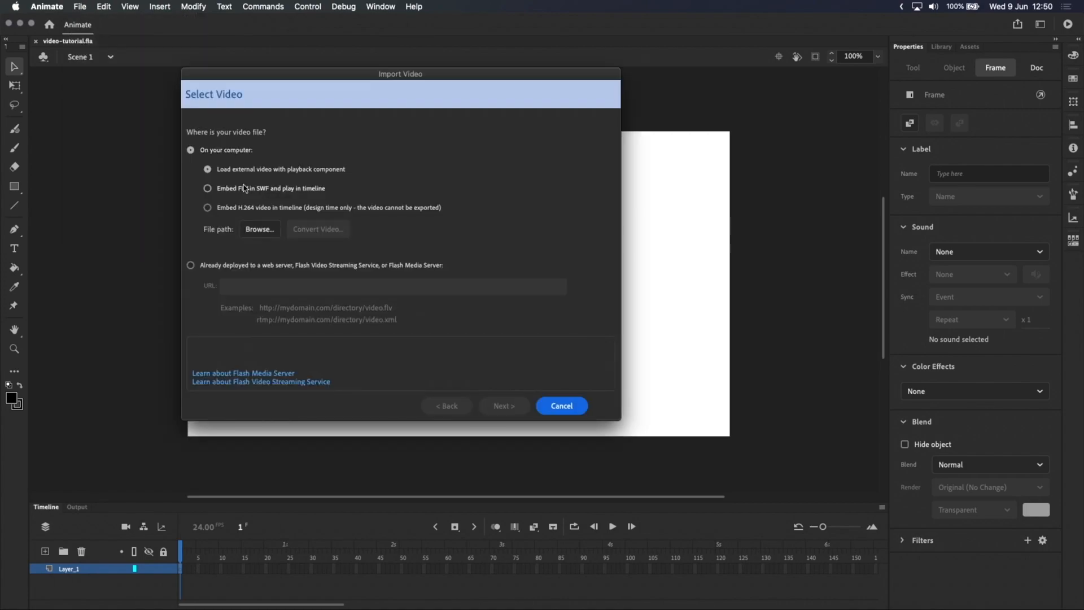
{"action": "mouse_move", "coordinate": [409, 174]}
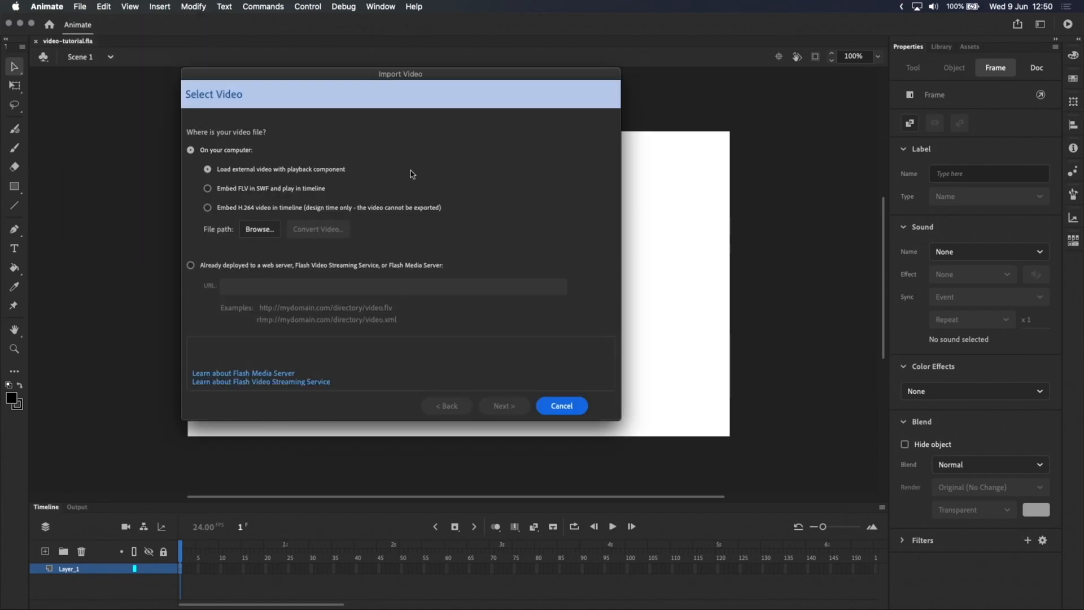
{"action": "mouse_move", "coordinate": [383, 285]}
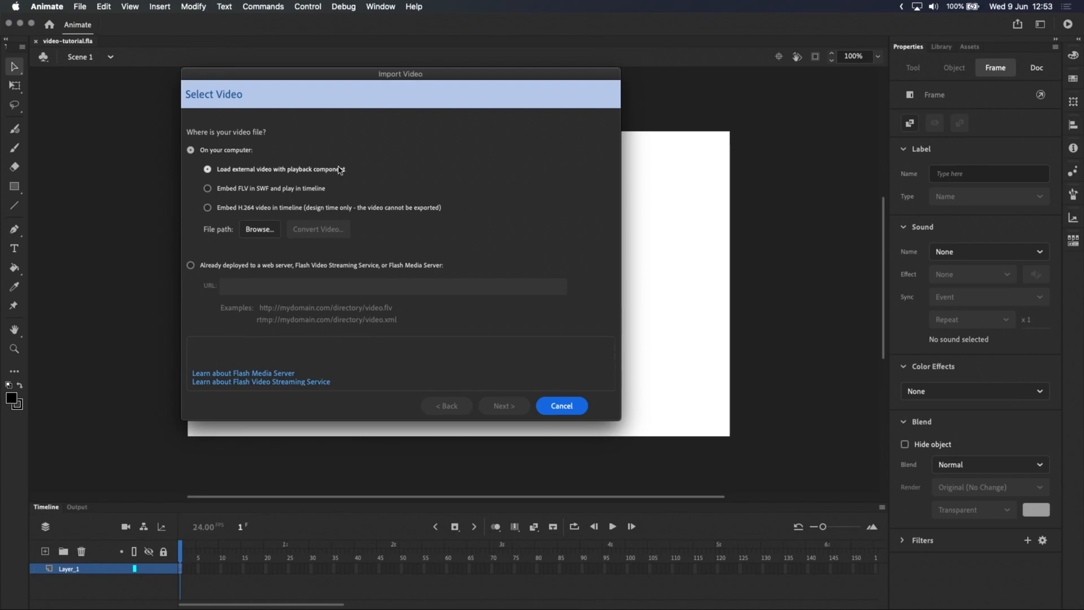
{"action": "mouse_move", "coordinate": [340, 167]}
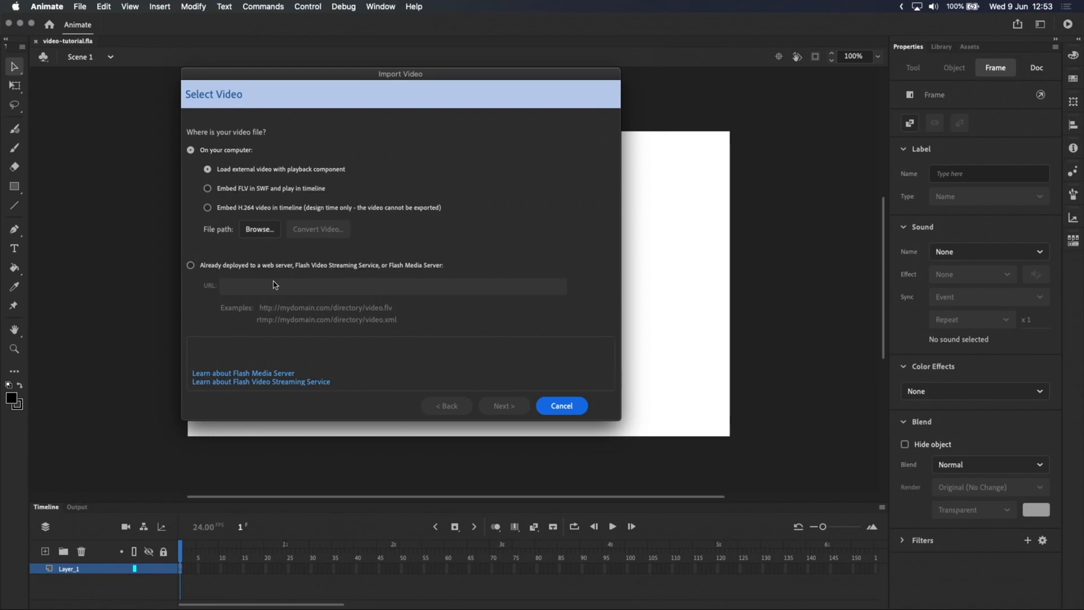
{"action": "mouse_move", "coordinate": [313, 271]}
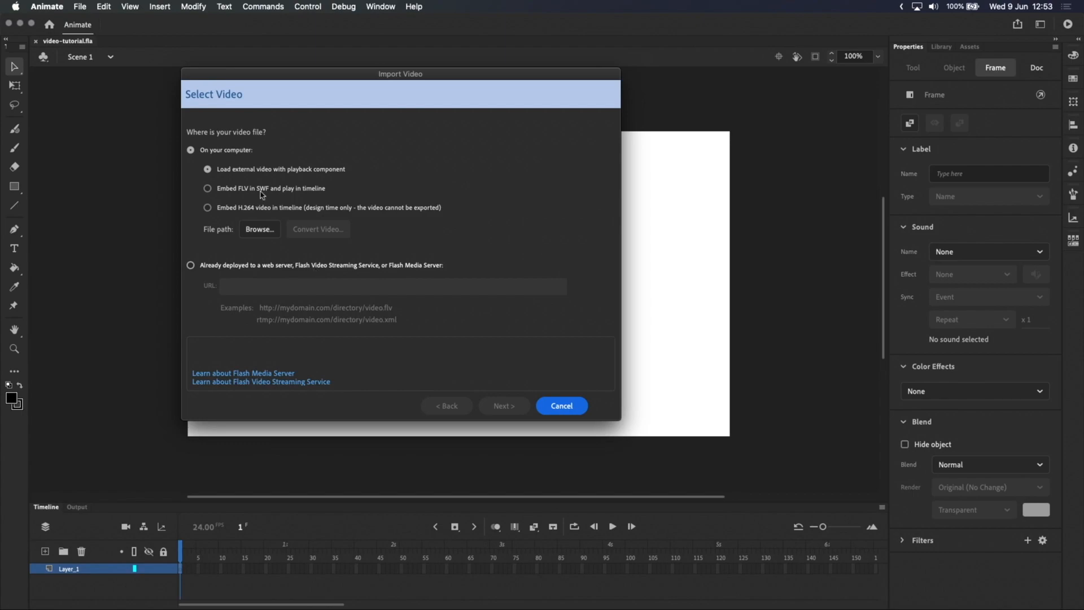
{"action": "mouse_move", "coordinate": [280, 327]}
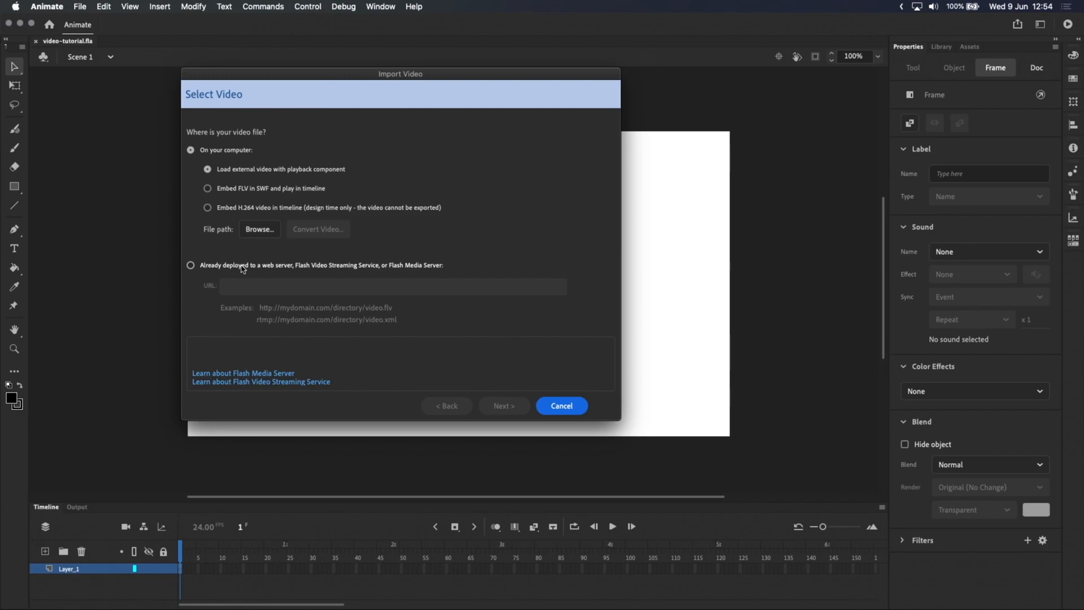
{"action": "mouse_move", "coordinate": [276, 192]}
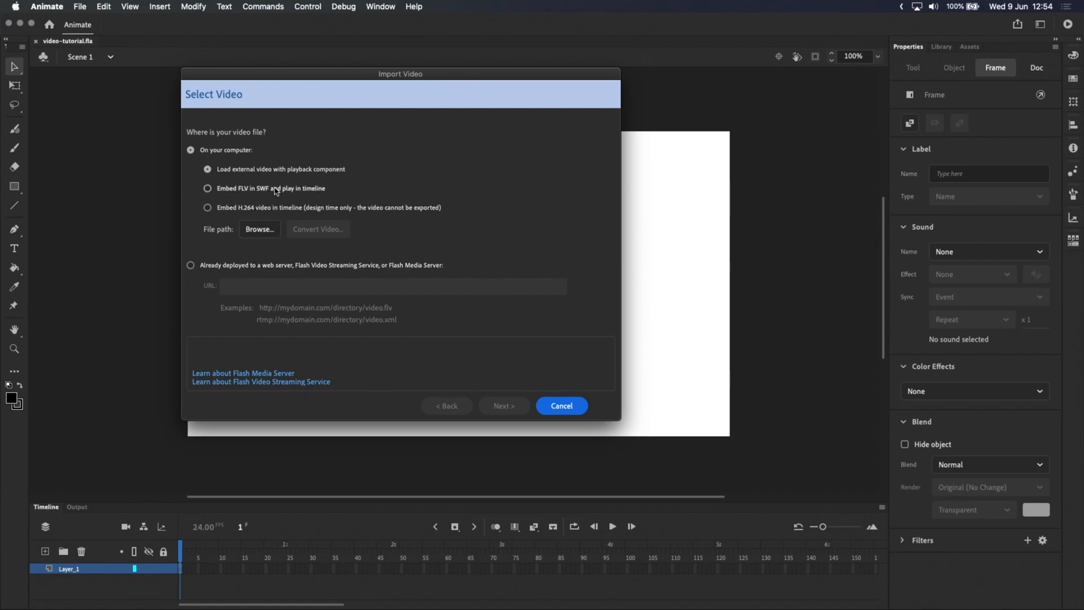
{"action": "mouse_move", "coordinate": [277, 200]}
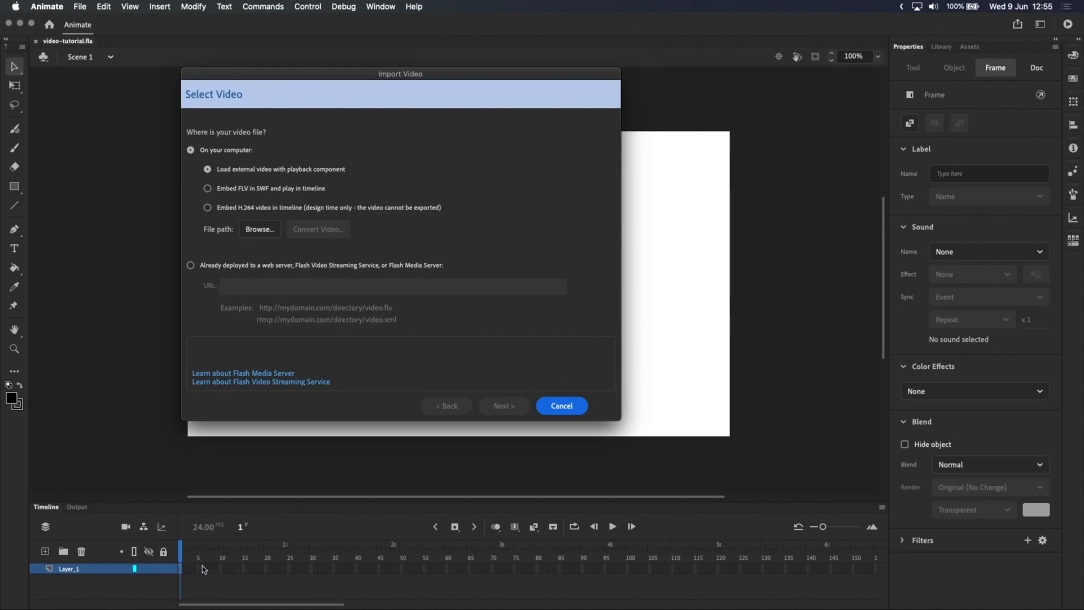
{"action": "mouse_move", "coordinate": [227, 548]}
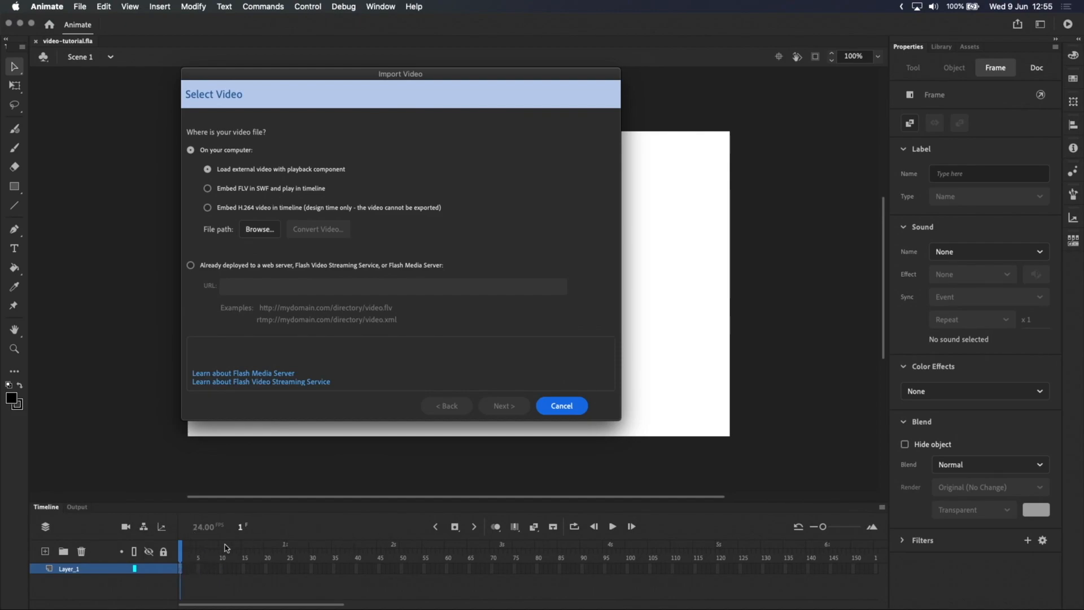
{"action": "mouse_move", "coordinate": [335, 567]}
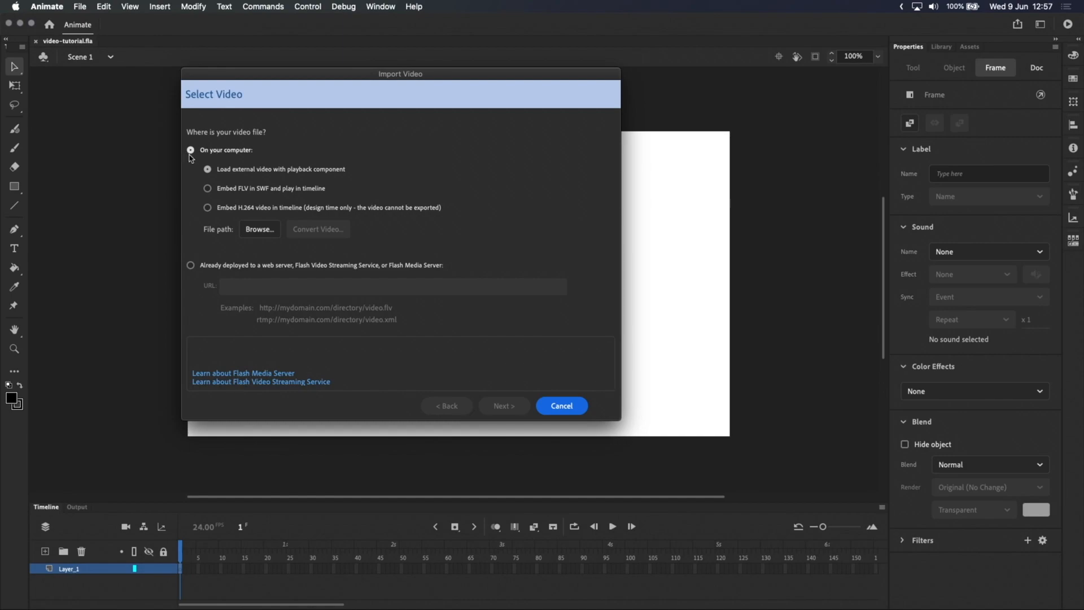
- Choose 'Embed H.264 video in timeline' and browse to minibox.mov in sample-videos
{"action": "left_click", "coordinate": [208, 208]}
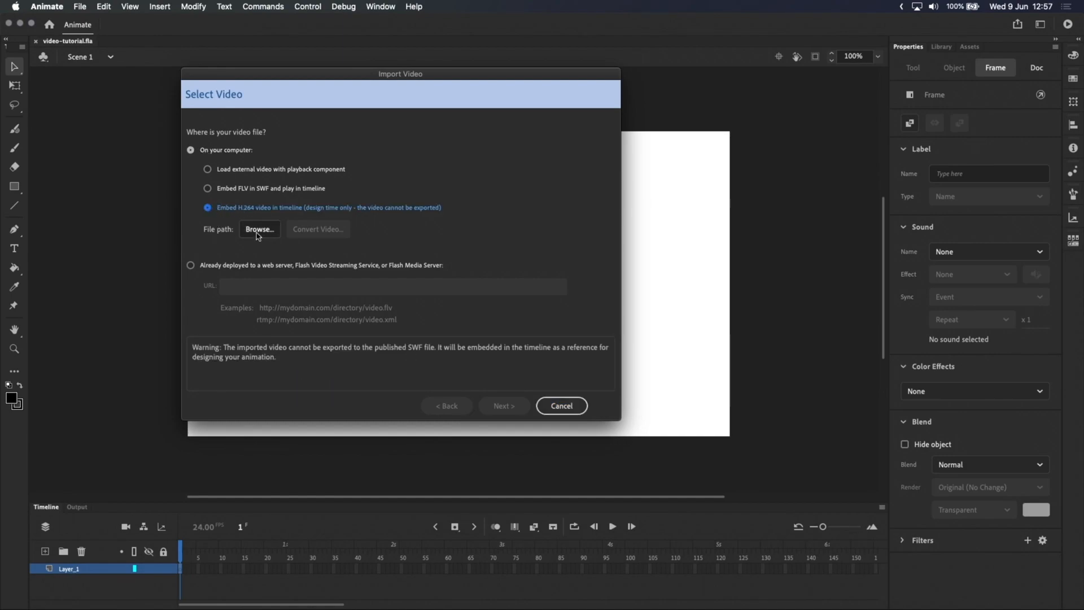
{"action": "left_click", "coordinate": [260, 229]}
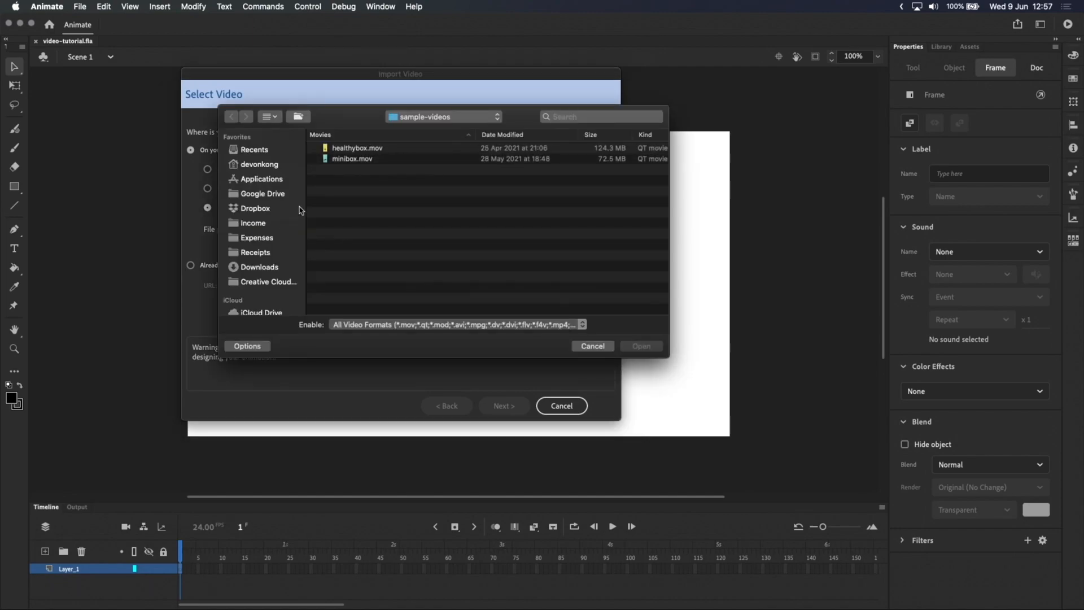
{"action": "left_click", "coordinate": [352, 158]}
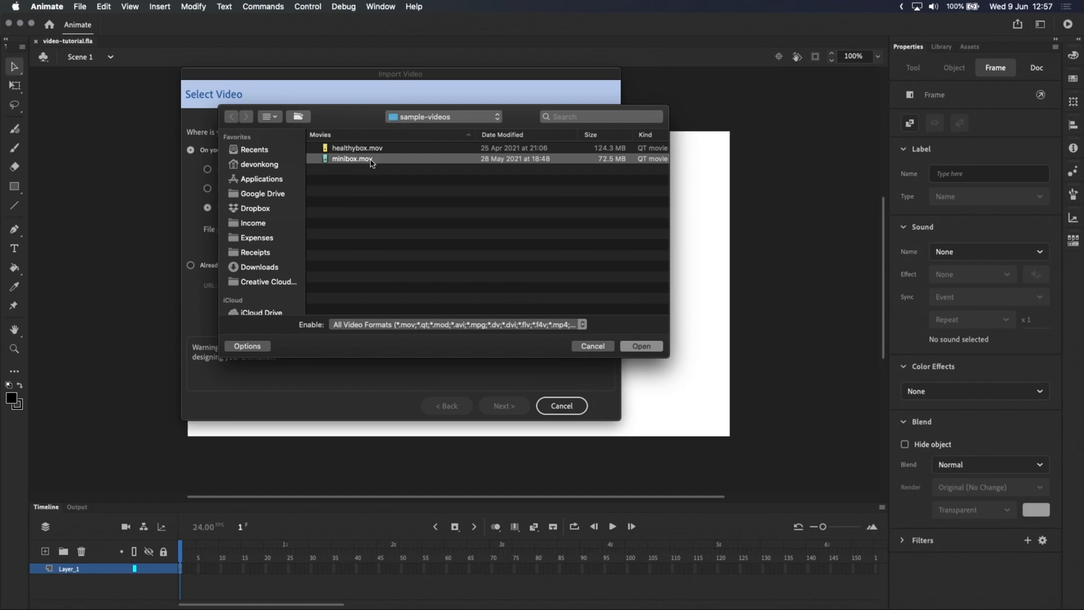
{"action": "left_click", "coordinate": [639, 345]}
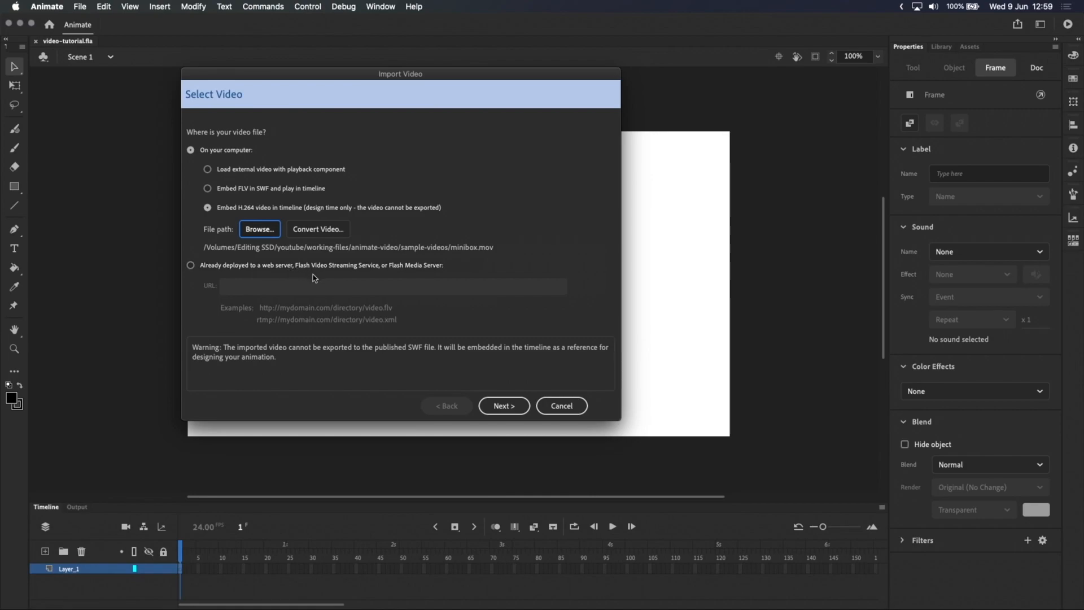
{"action": "mouse_move", "coordinate": [351, 248]}
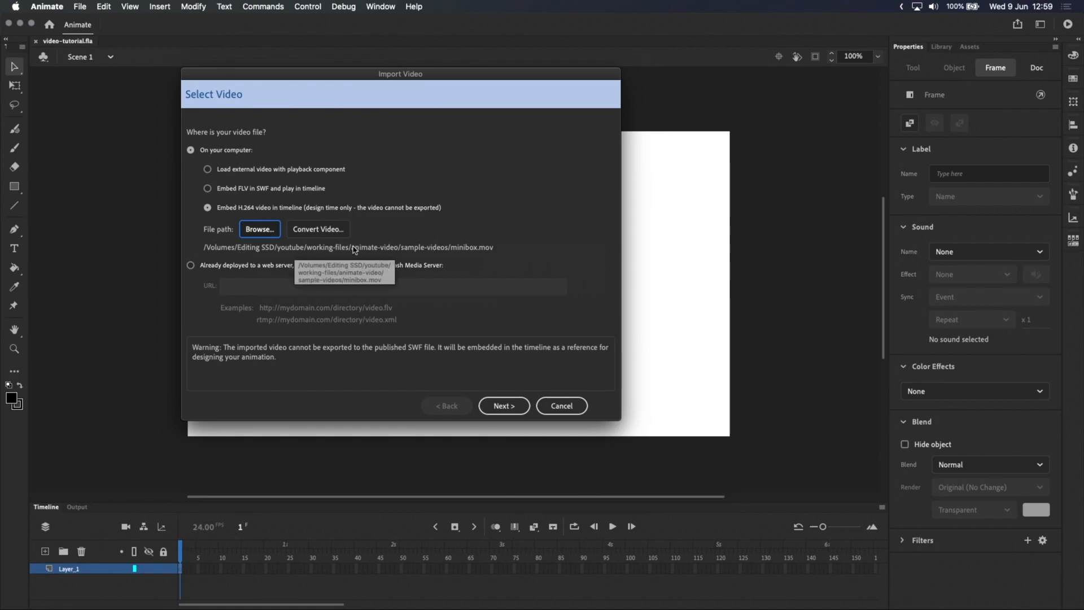
{"action": "mouse_move", "coordinate": [403, 244]}
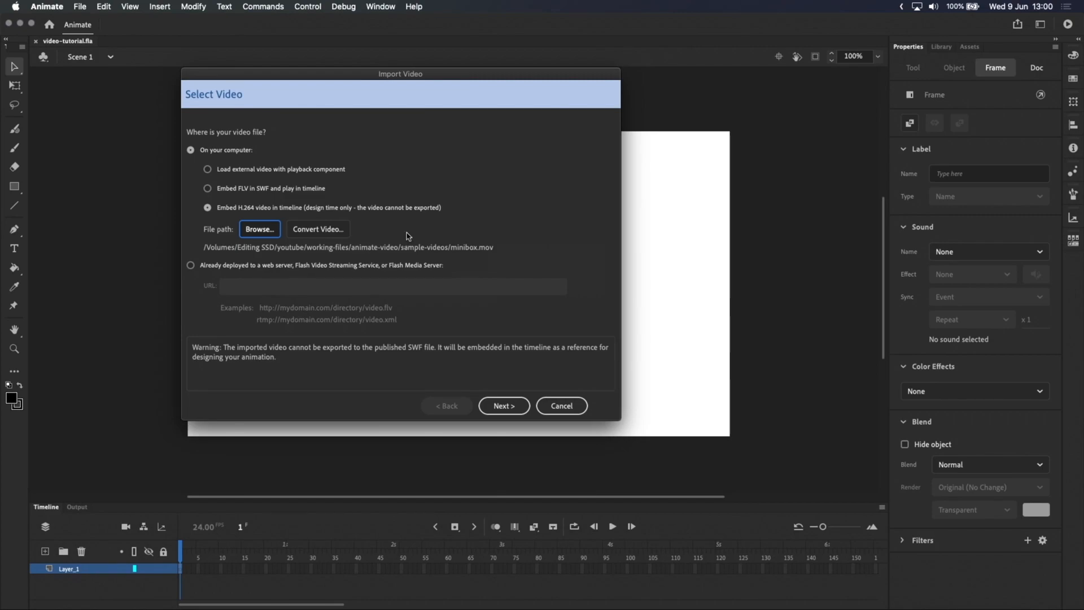
{"action": "mouse_move", "coordinate": [422, 184]}
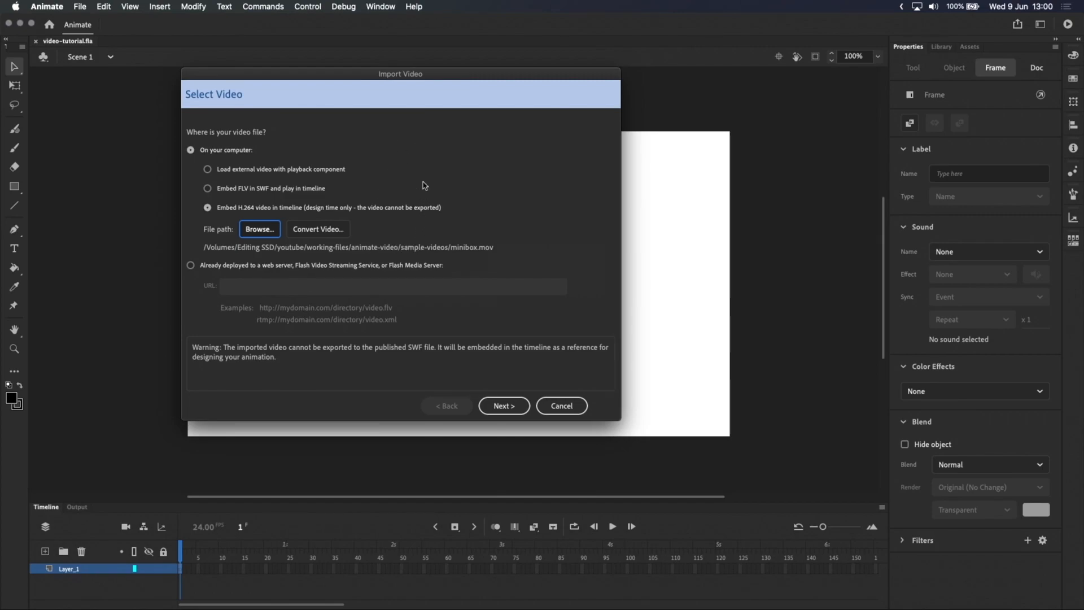
{"action": "mouse_move", "coordinate": [329, 228]}
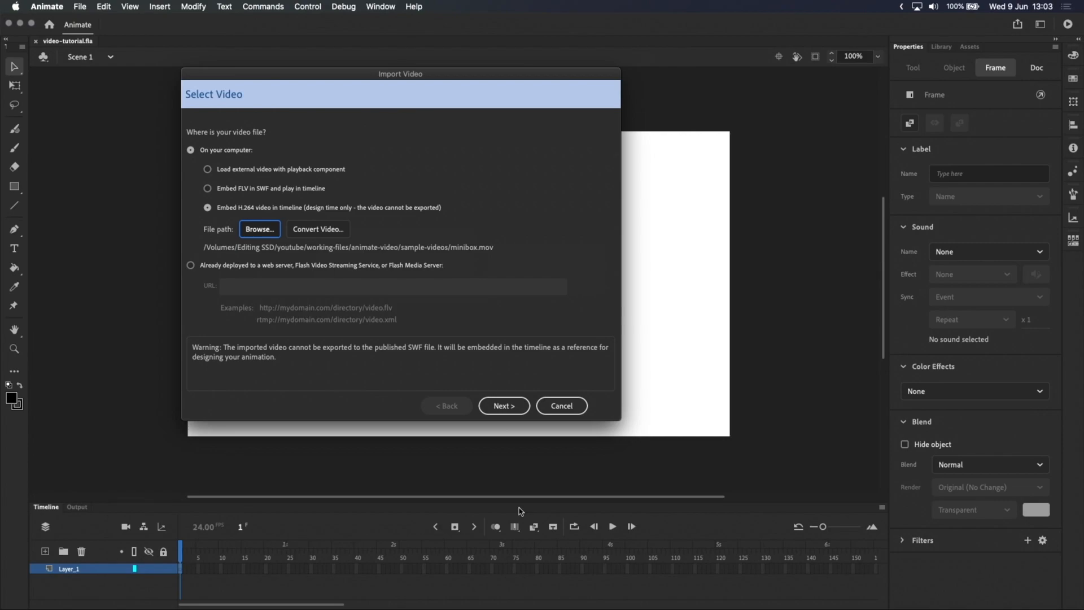
{"action": "left_click", "coordinate": [562, 405]}
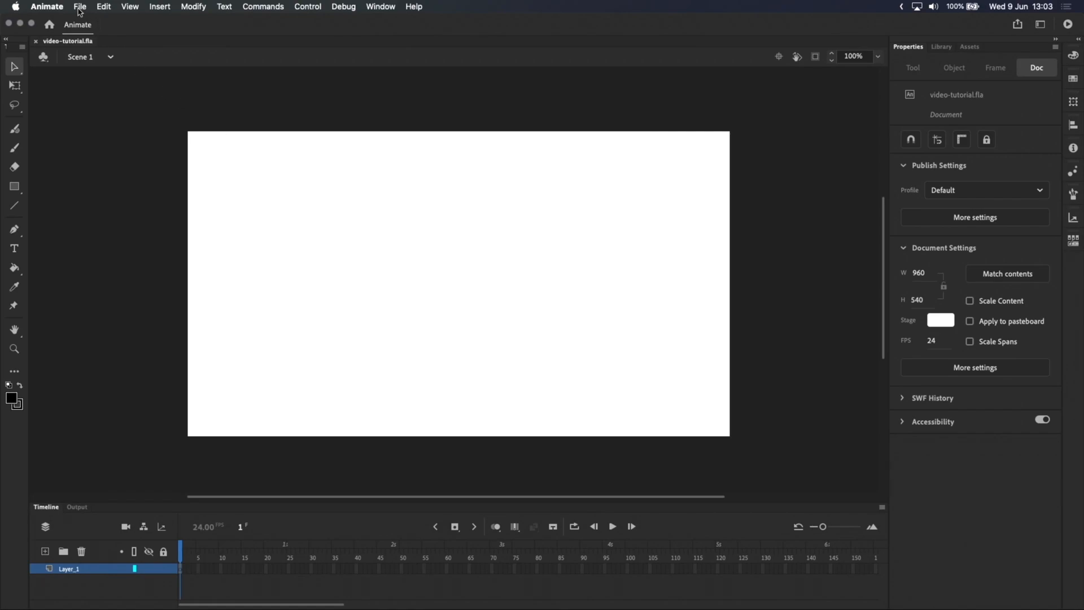
{"action": "left_click", "coordinate": [79, 7]}
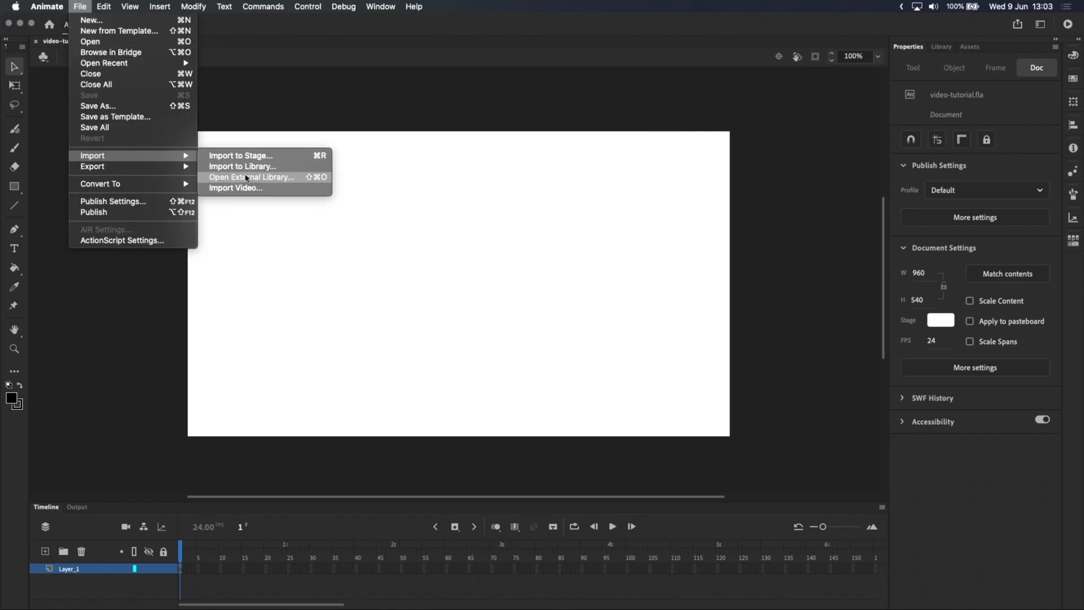
{"action": "left_click", "coordinate": [235, 187]}
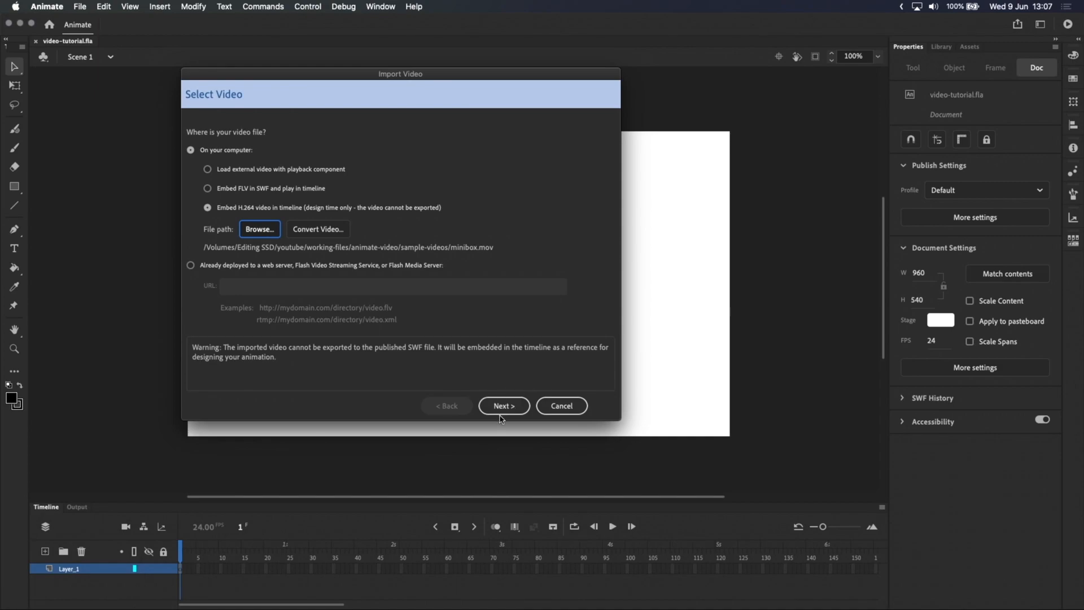
- Set symbol type to Embedded video and uncheck Include audio in the Embedding options
{"action": "left_click", "coordinate": [504, 405]}
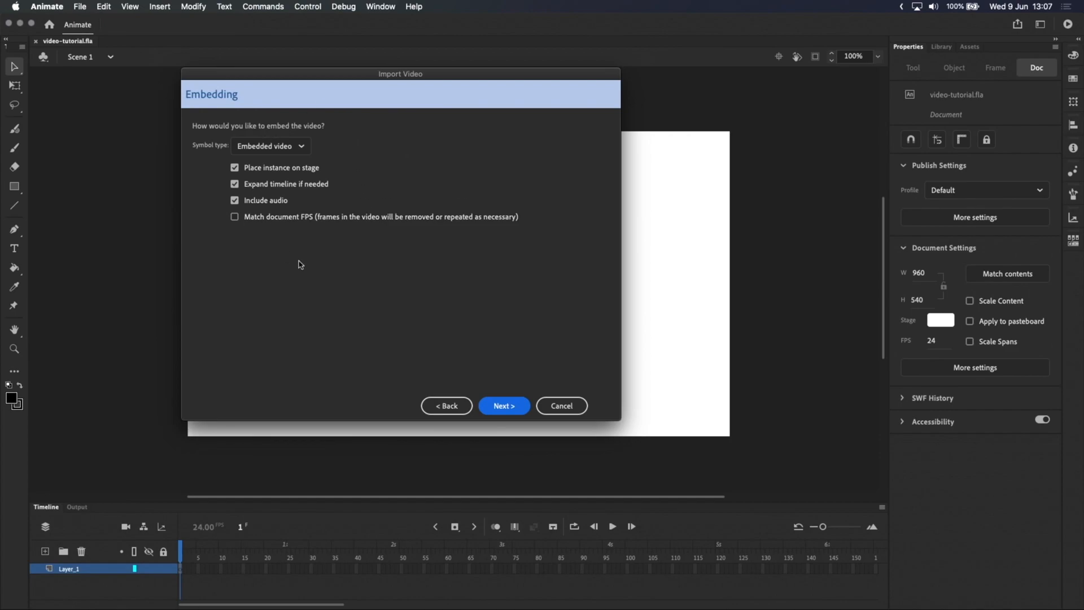
{"action": "mouse_move", "coordinate": [316, 137]}
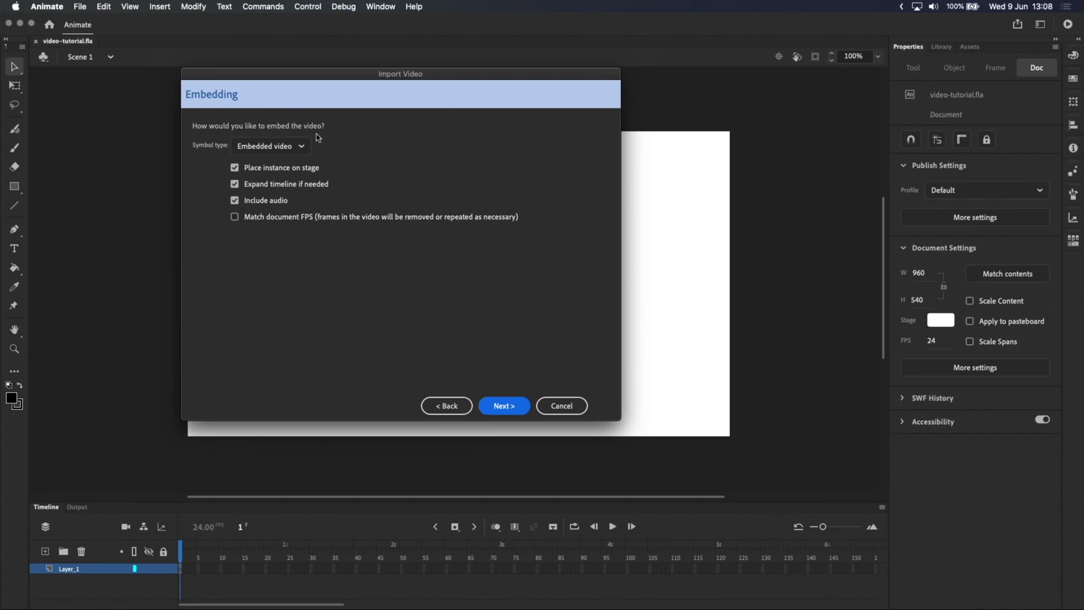
{"action": "left_click", "coordinate": [270, 145]}
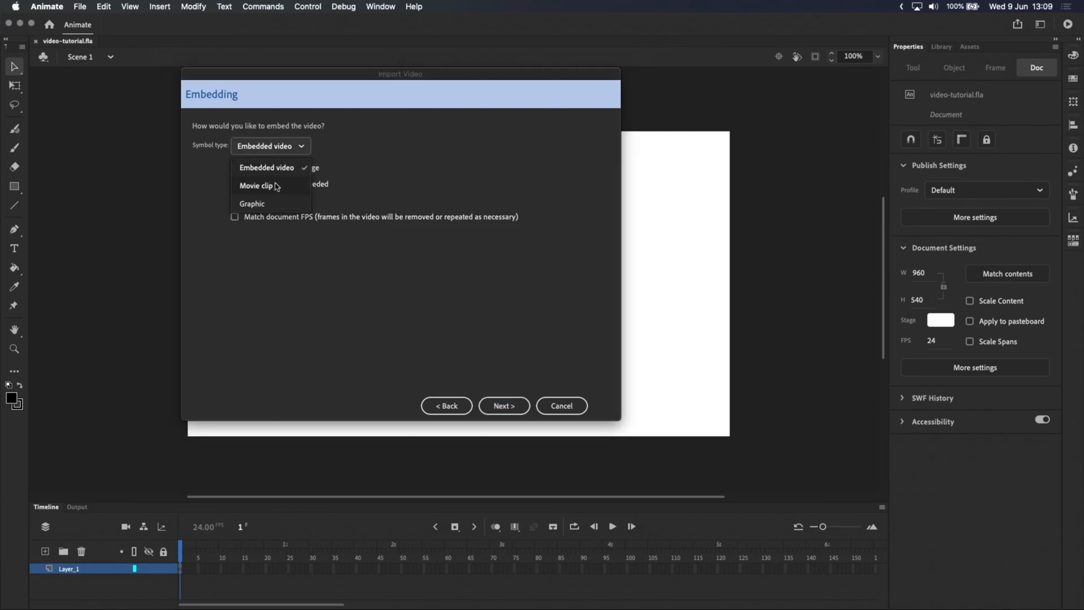
{"action": "mouse_move", "coordinate": [270, 188]}
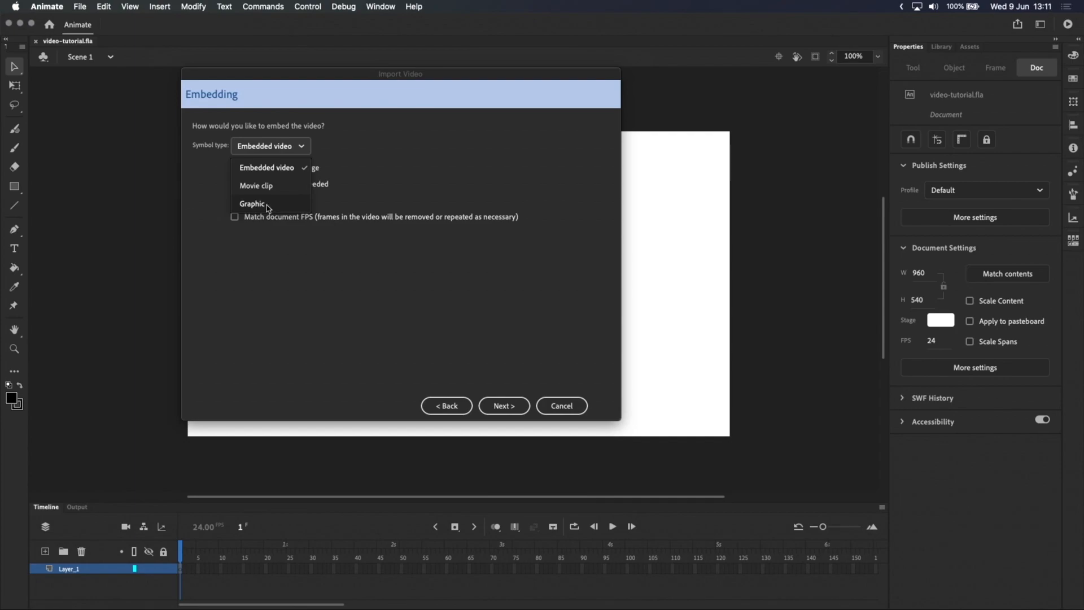
{"action": "mouse_move", "coordinate": [279, 171]}
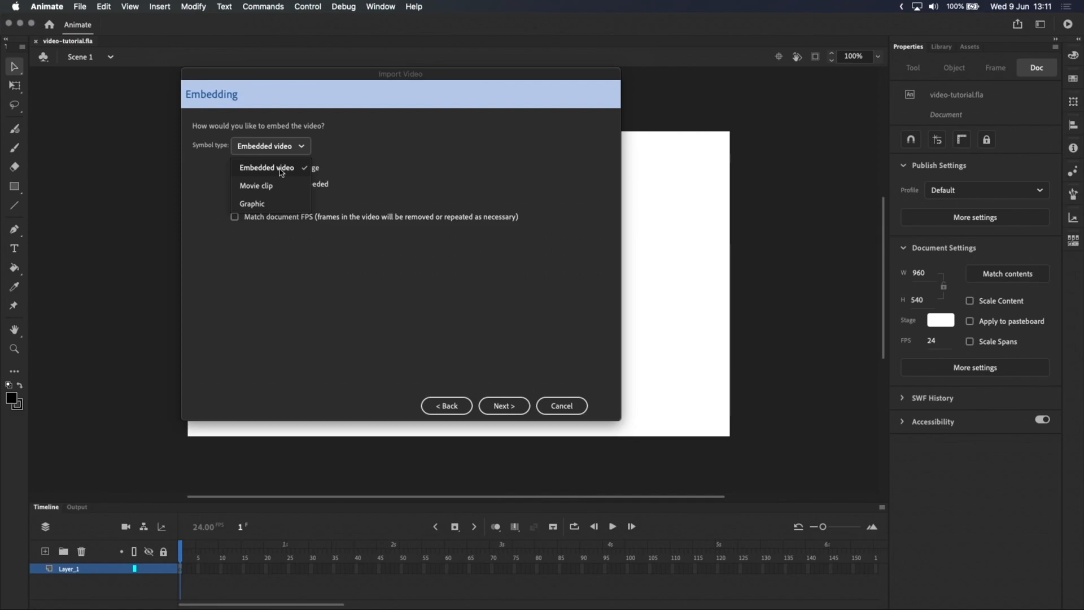
{"action": "left_click", "coordinate": [267, 167]}
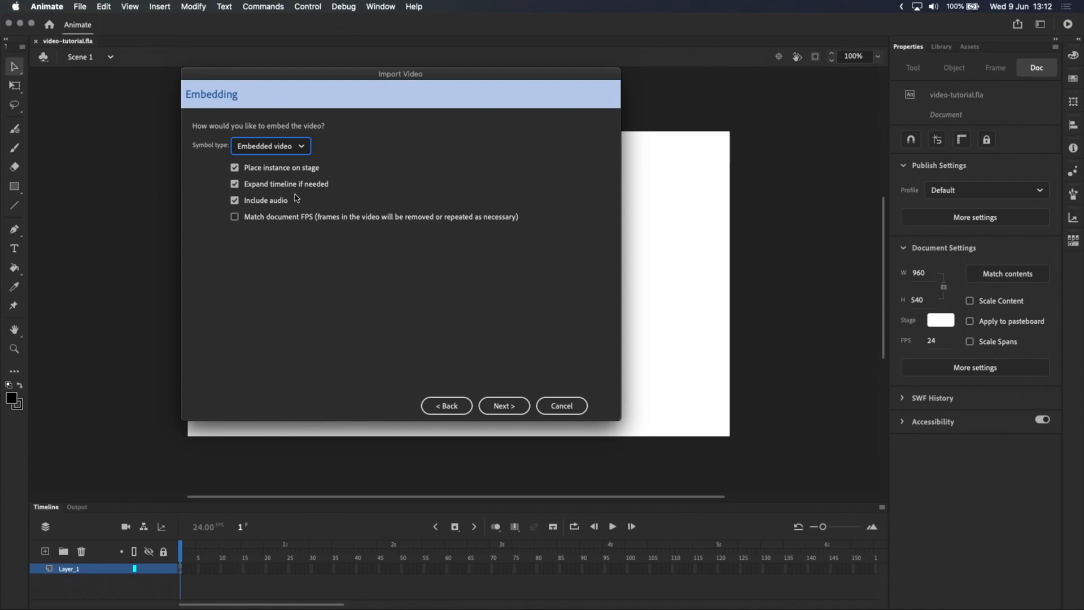
{"action": "left_click", "coordinate": [235, 200]}
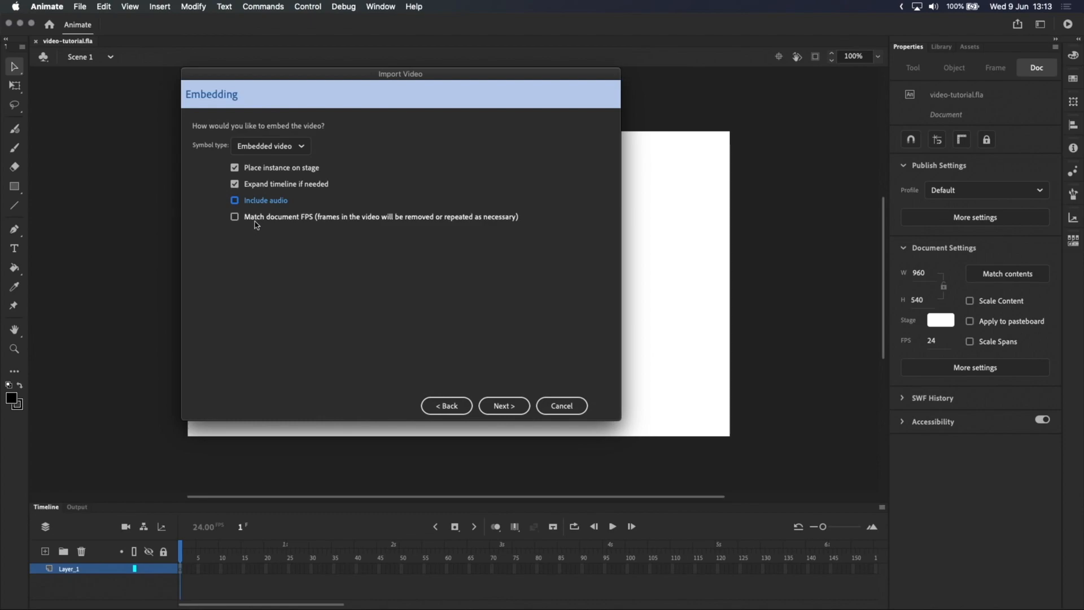
{"action": "mouse_move", "coordinate": [286, 227]}
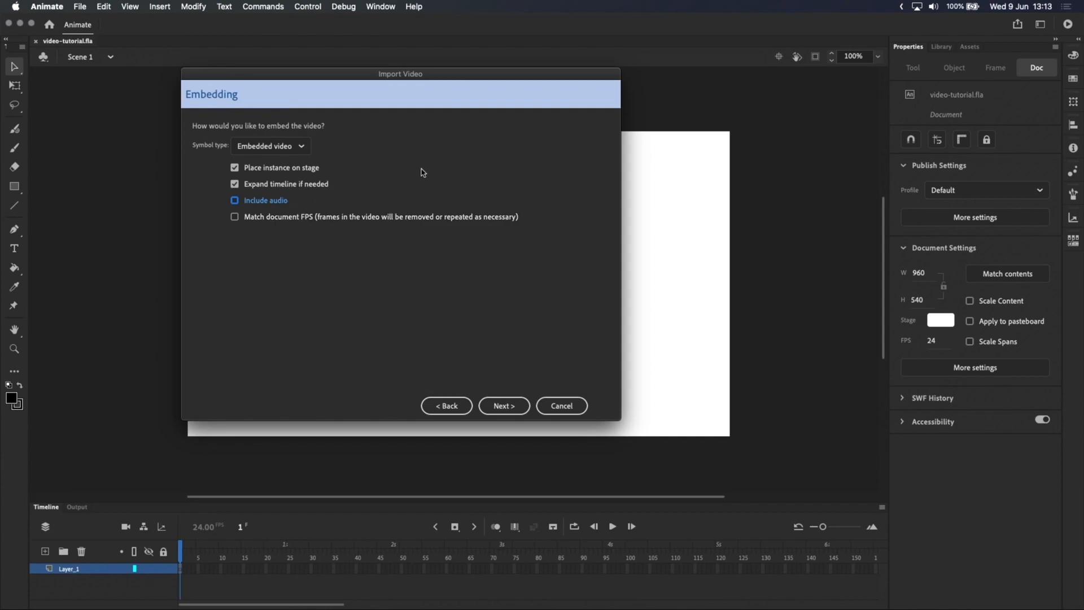
- Review the minibox.mov summary and finish the video import
{"action": "left_click", "coordinate": [504, 405]}
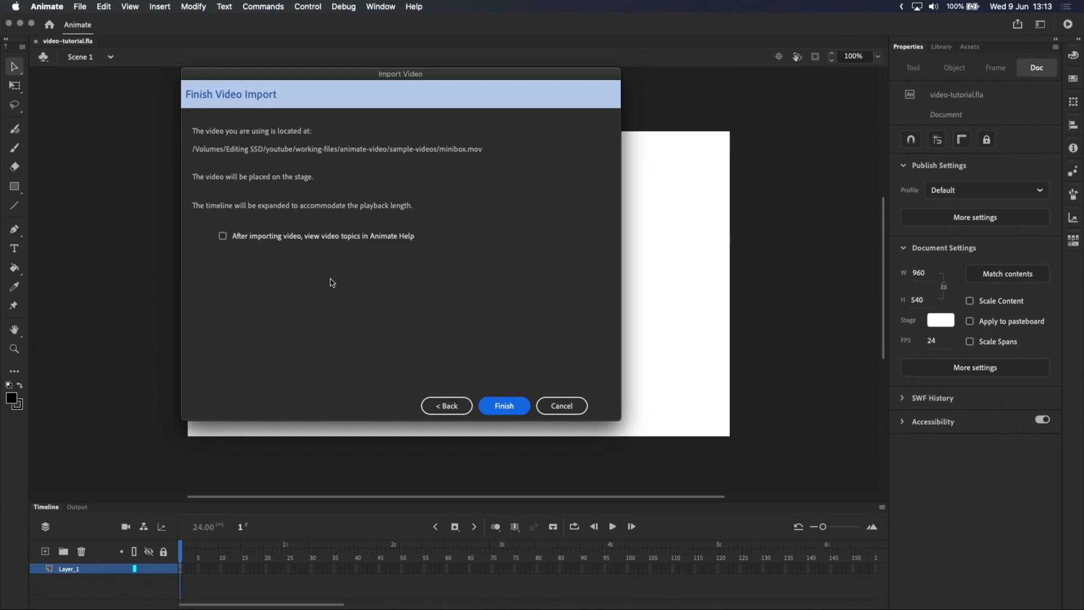
{"action": "mouse_move", "coordinate": [391, 201]}
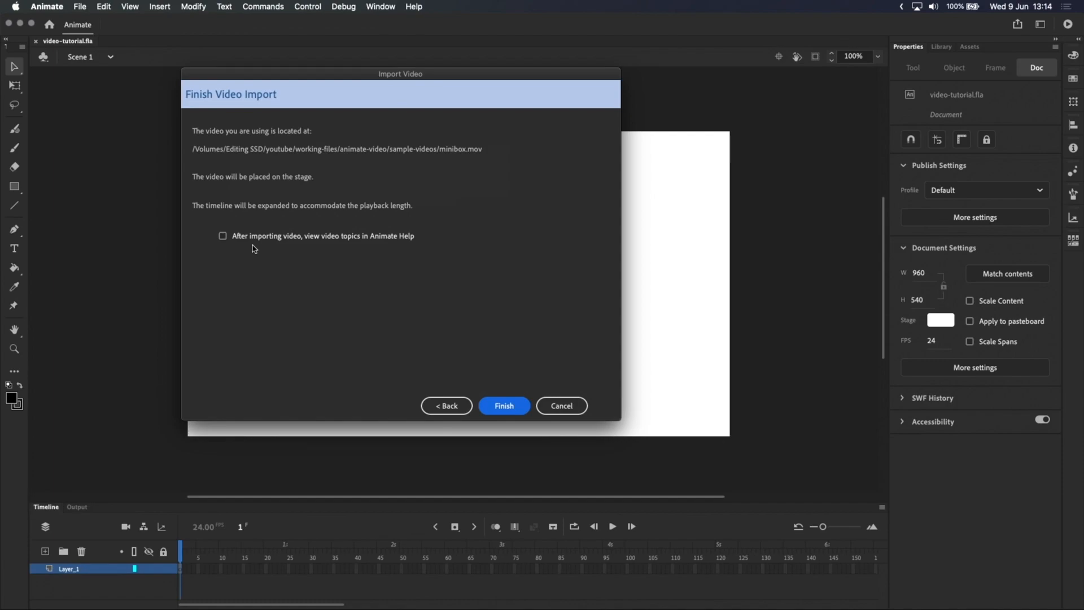
{"action": "left_click", "coordinate": [504, 405]}
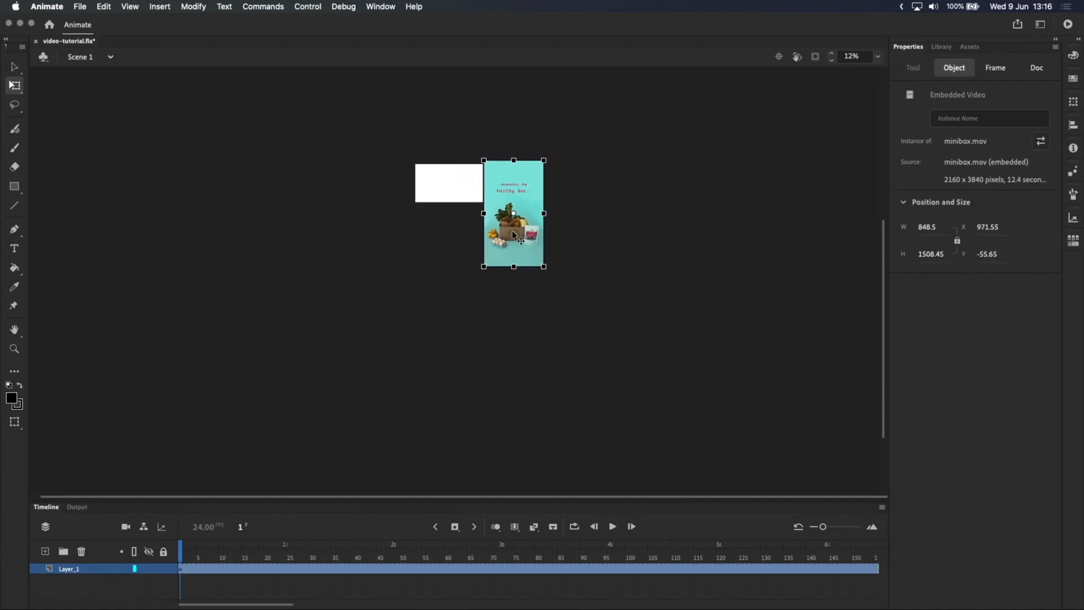
- Drag the minibox video onto the white stage and play it on the timeline
{"action": "left_click_drag", "start_coordinate": [514, 235], "coordinate": [439, 235]}
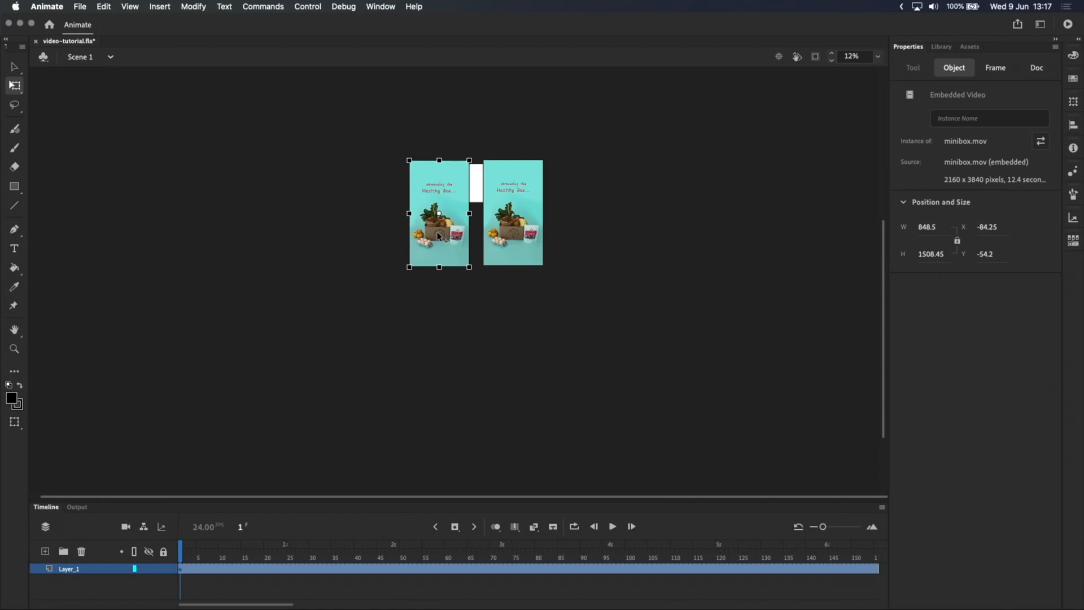
{"action": "left_click", "coordinate": [611, 526]}
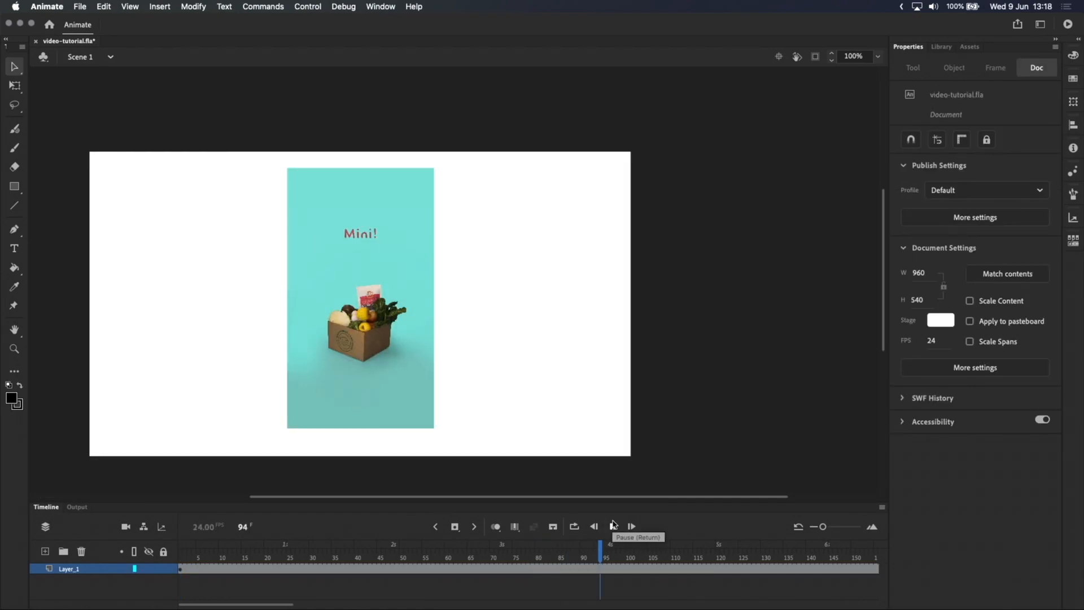
- Stop playback and draw a Classic Brush squiggle on Layer_2 at frame 70
{"action": "left_click", "coordinate": [631, 527]}
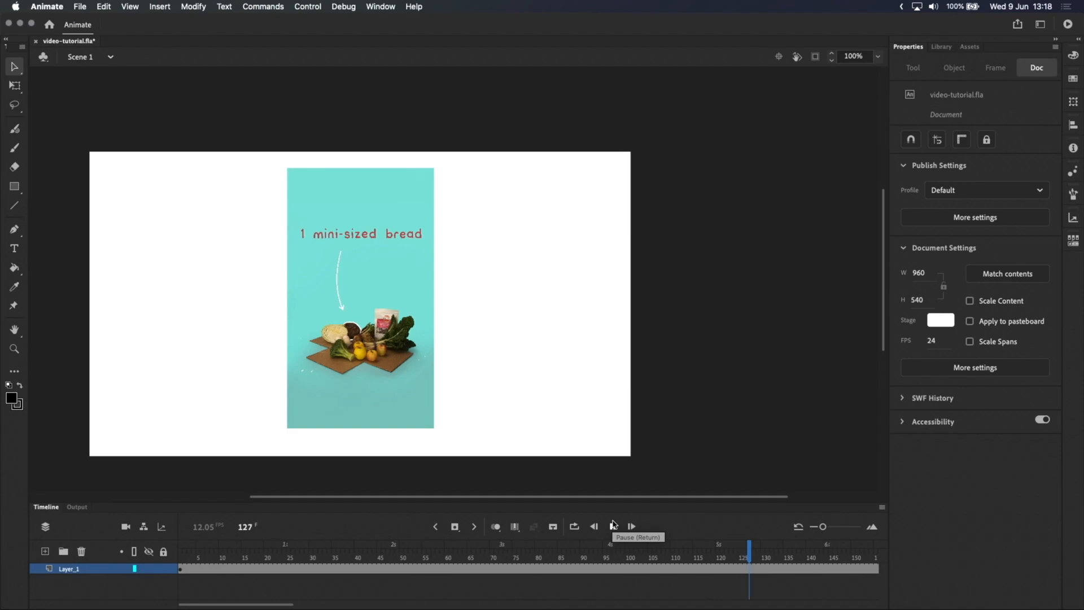
{"action": "left_click", "coordinate": [611, 526]}
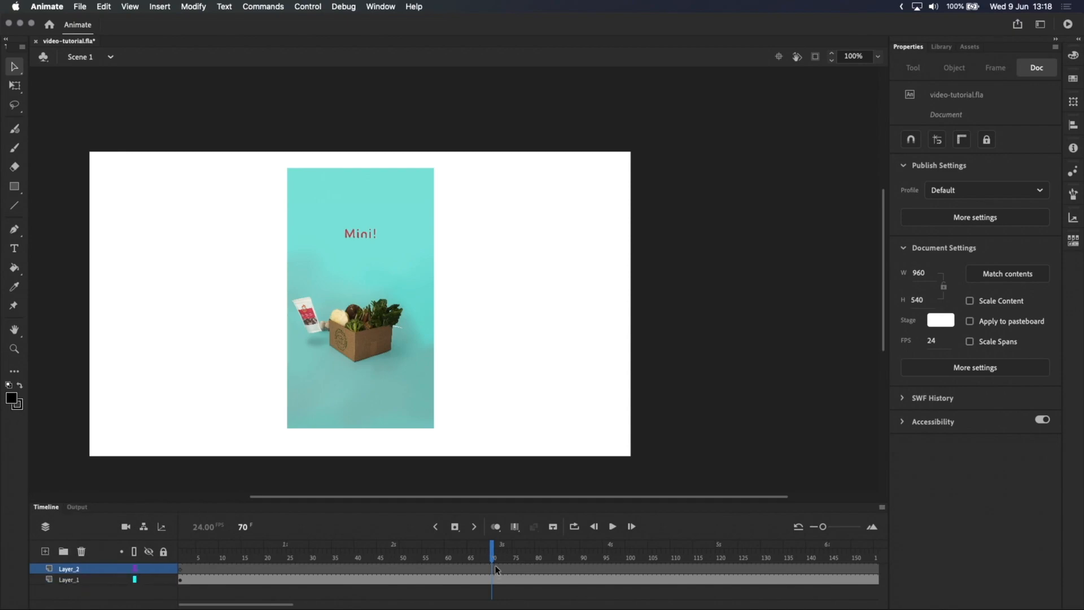
{"action": "left_click", "coordinate": [515, 568]}
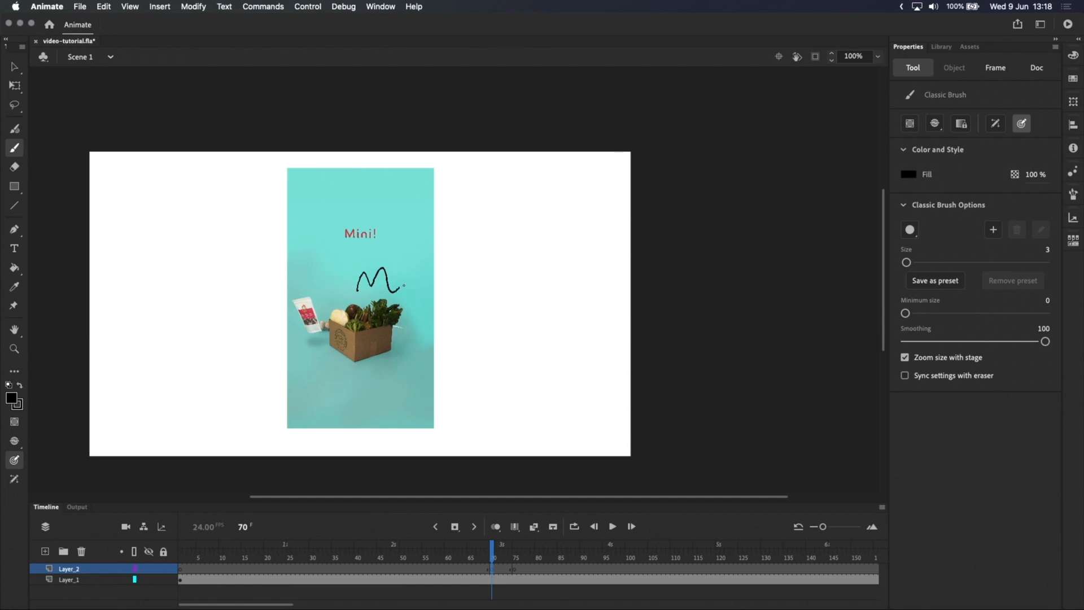
{"action": "left_click", "coordinate": [1037, 68]}
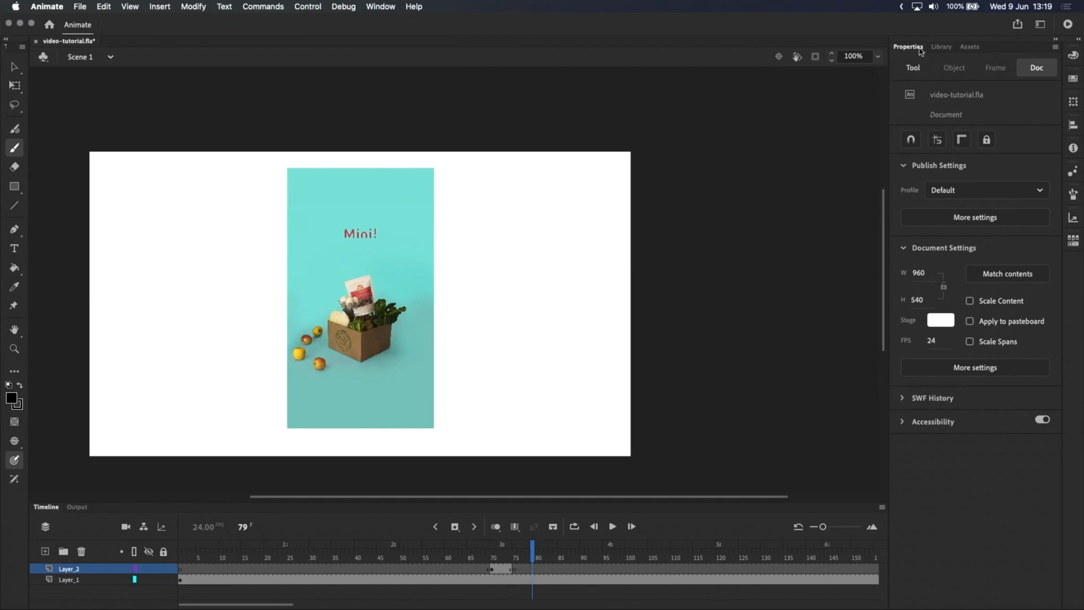
- Preview healthybox.mov in the Library, then select the video's Layer_1
{"action": "left_click", "coordinate": [941, 47]}
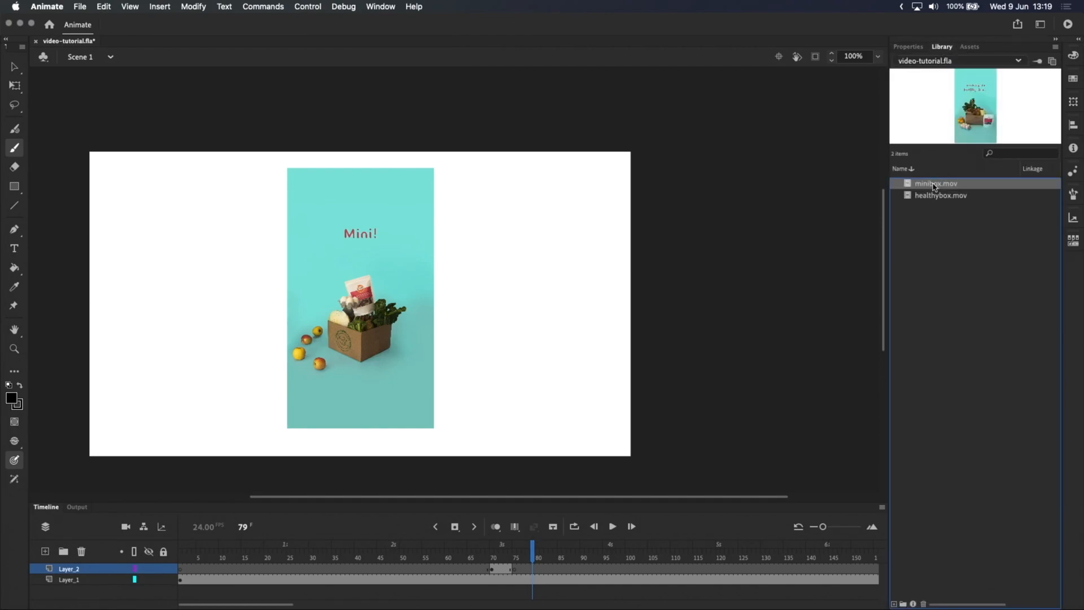
{"action": "left_click", "coordinate": [940, 196]}
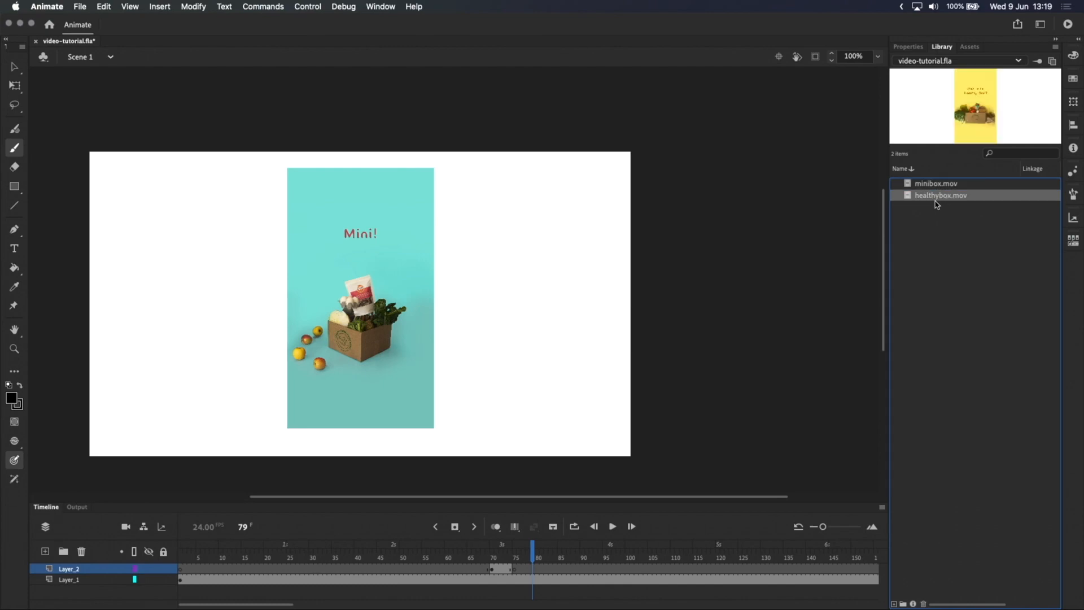
{"action": "left_click", "coordinate": [69, 580]}
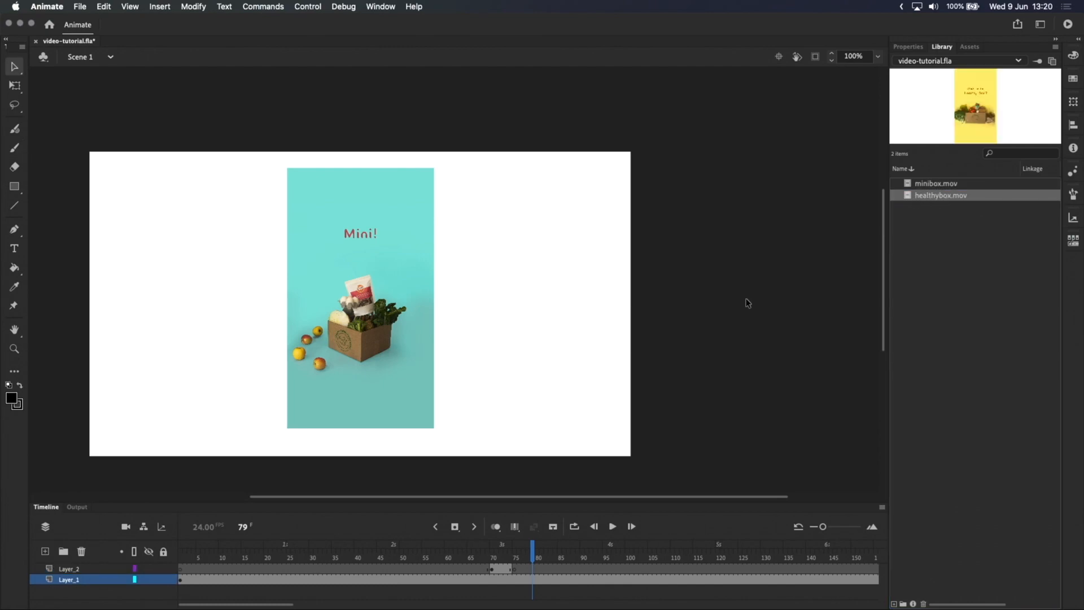
{"action": "mouse_move", "coordinate": [941, 179]}
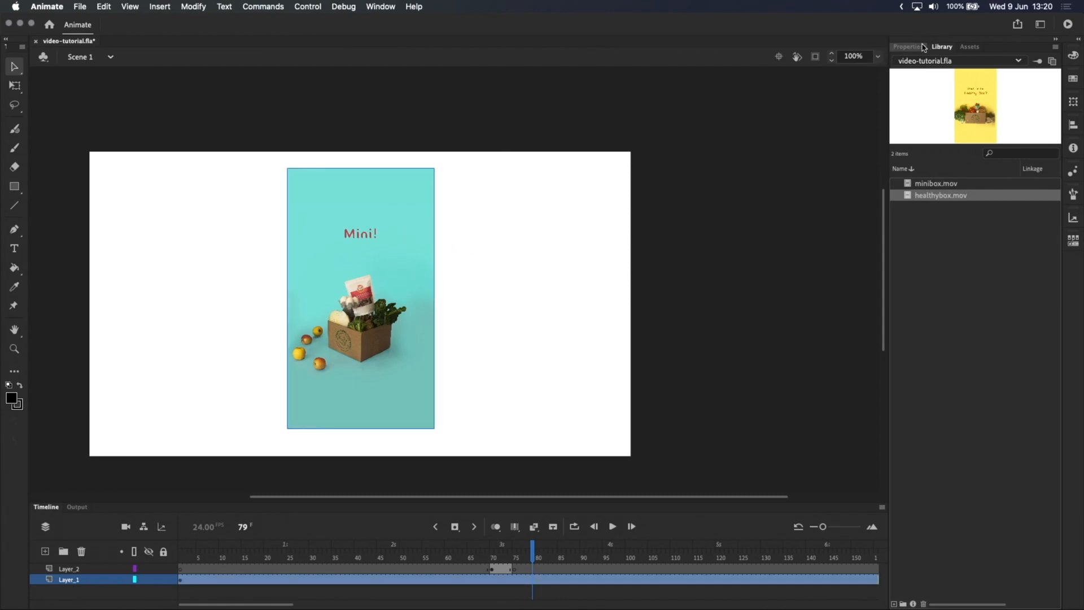
- Swap the stage video instance's symbol to healthybox.mov via Properties
{"action": "left_click", "coordinate": [906, 46]}
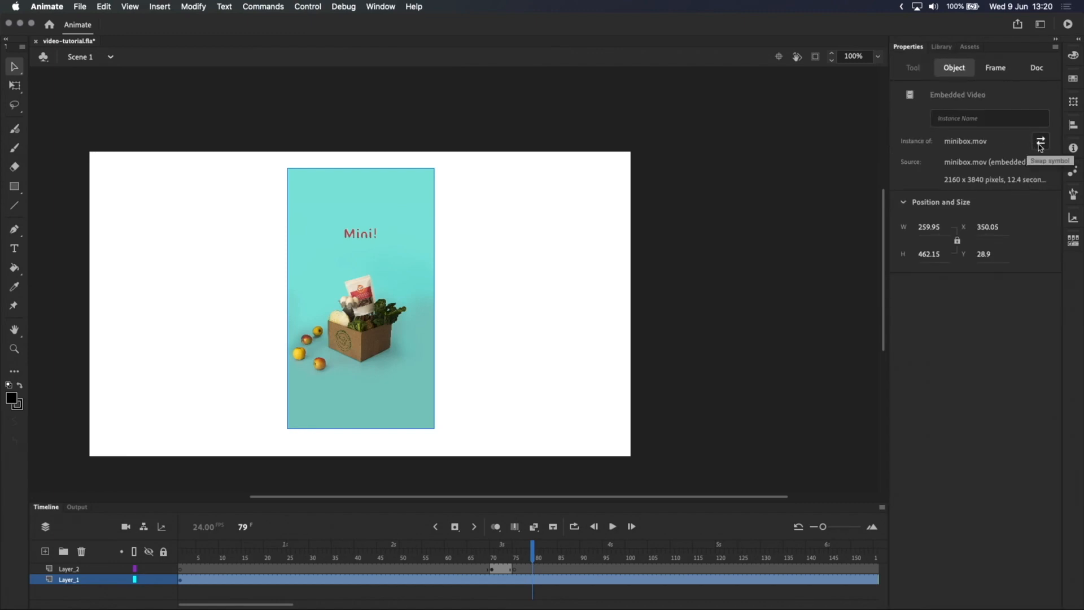
{"action": "left_click", "coordinate": [1040, 141]}
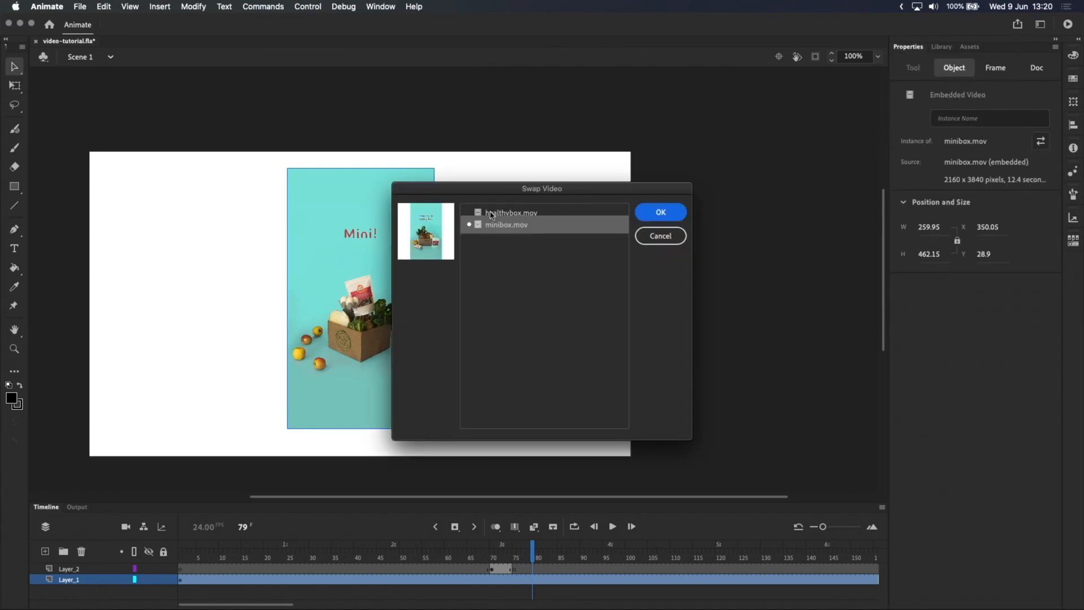
{"action": "left_click", "coordinate": [510, 210]}
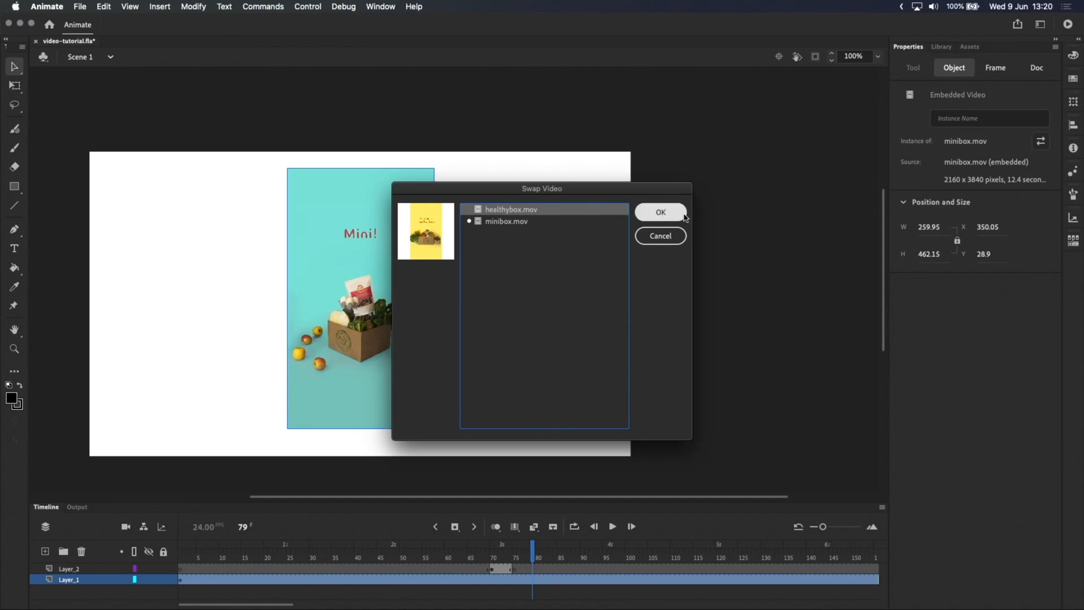
{"action": "left_click", "coordinate": [658, 211]}
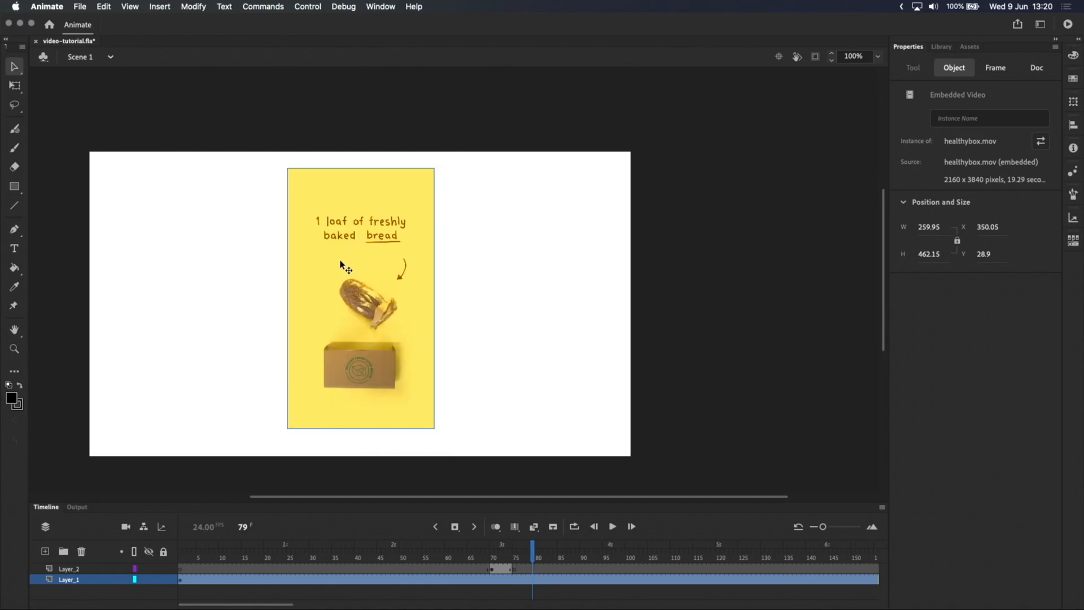
{"action": "mouse_move", "coordinate": [311, 299]}
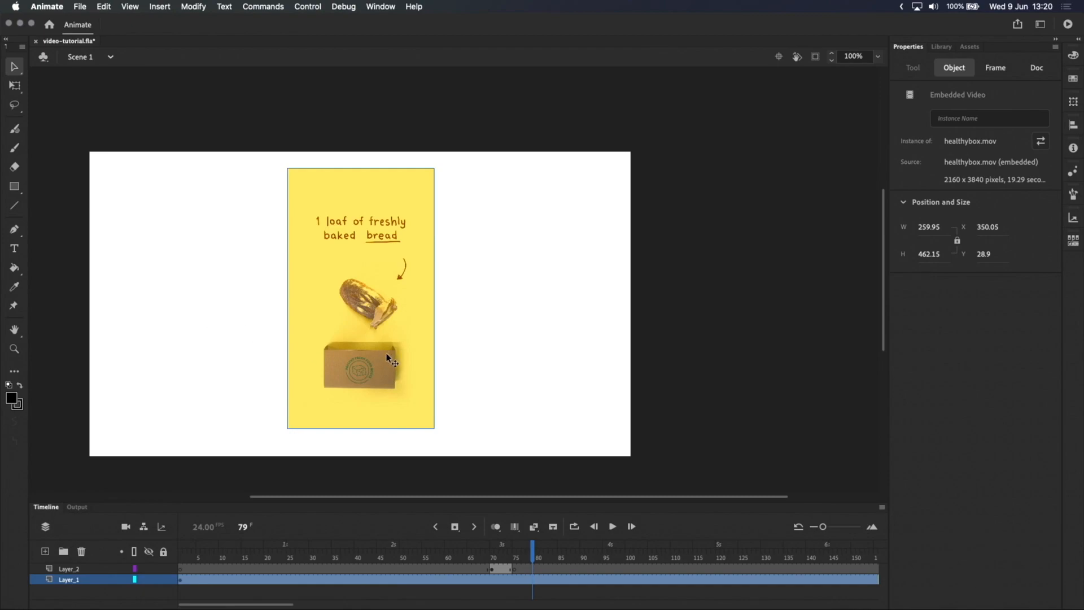
{"action": "mouse_move", "coordinate": [272, 179]}
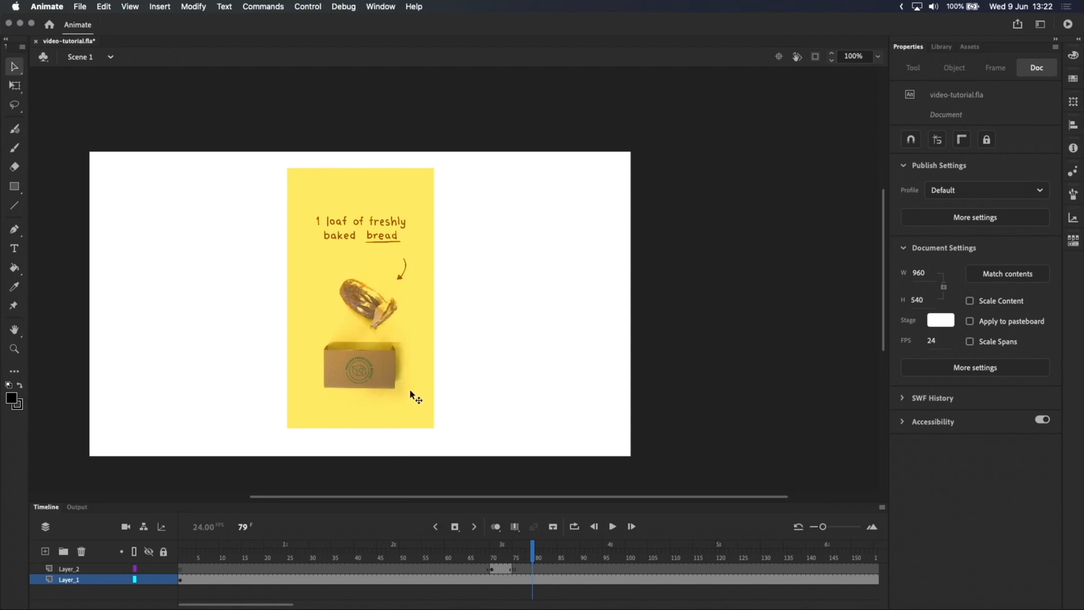
- Update the minibox.mov library item from its source file in Video Properties
{"action": "left_click", "coordinate": [941, 46]}
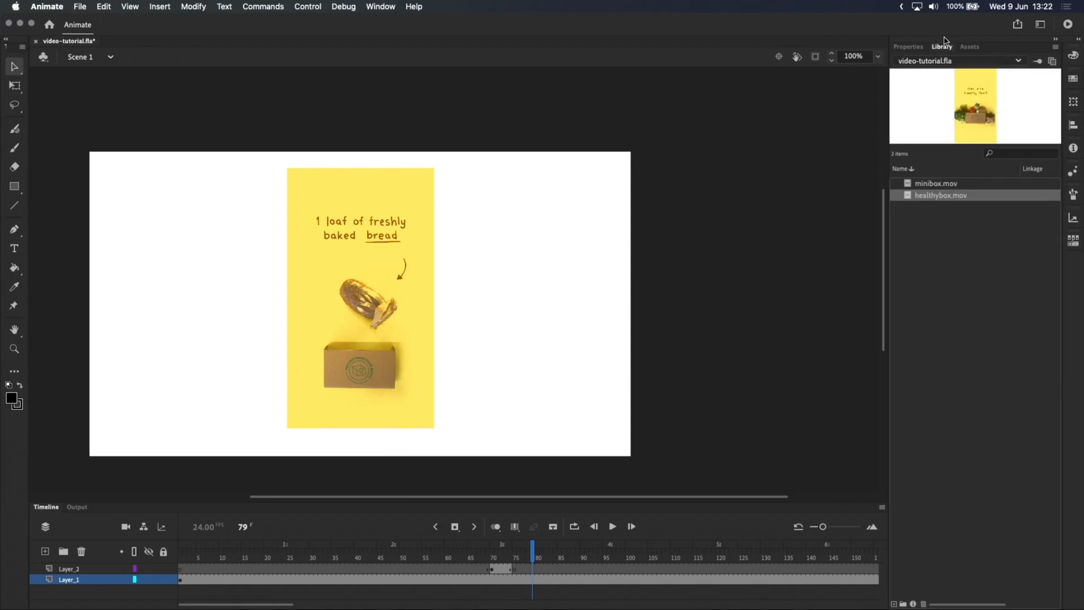
{"action": "right_click", "coordinate": [937, 183]}
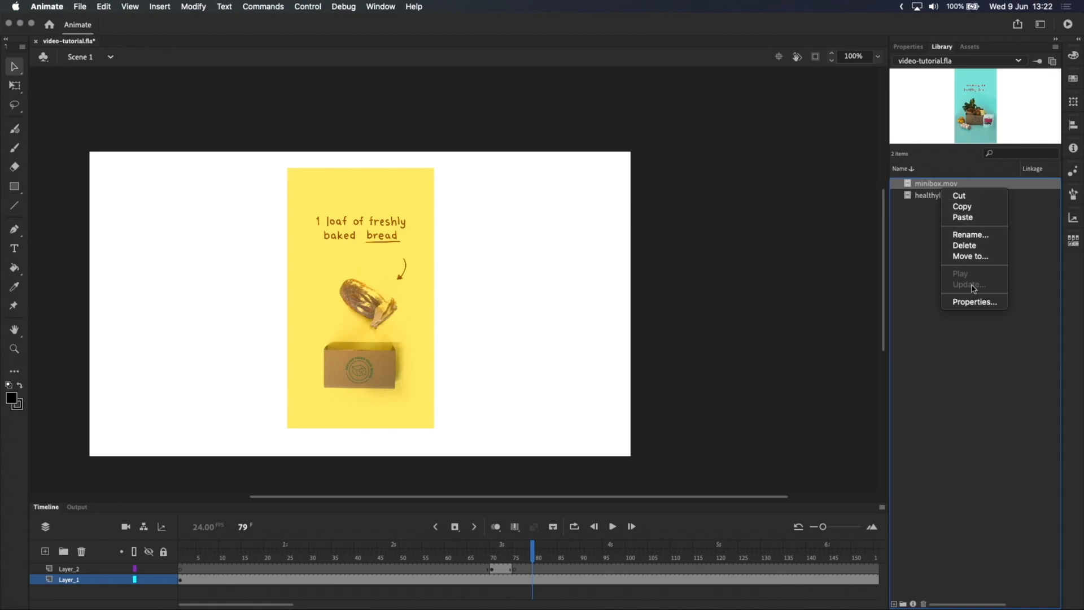
{"action": "left_click", "coordinate": [974, 302]}
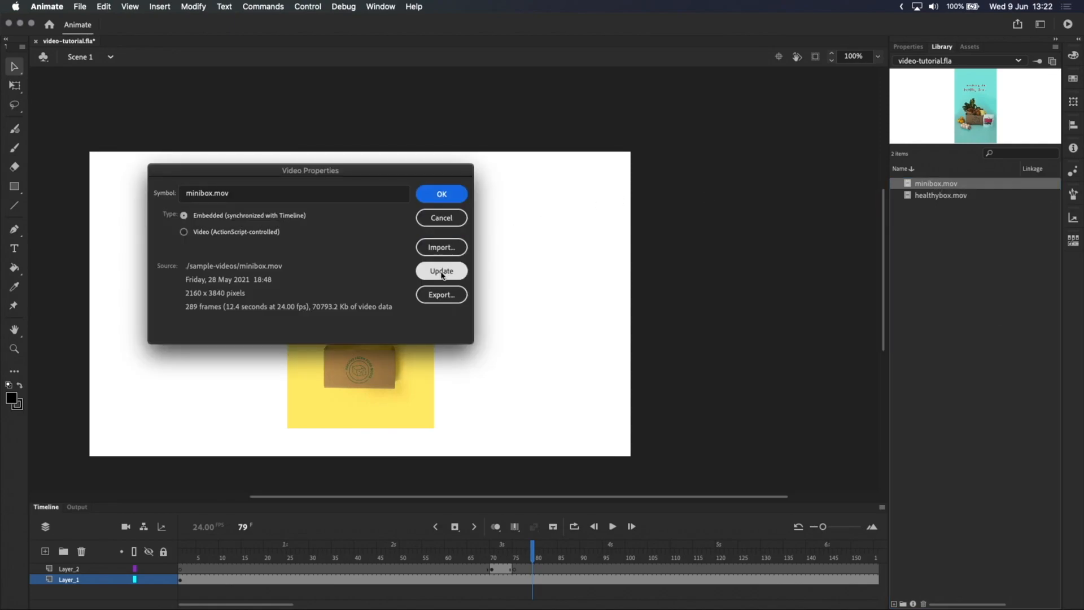
{"action": "left_click", "coordinate": [442, 270]}
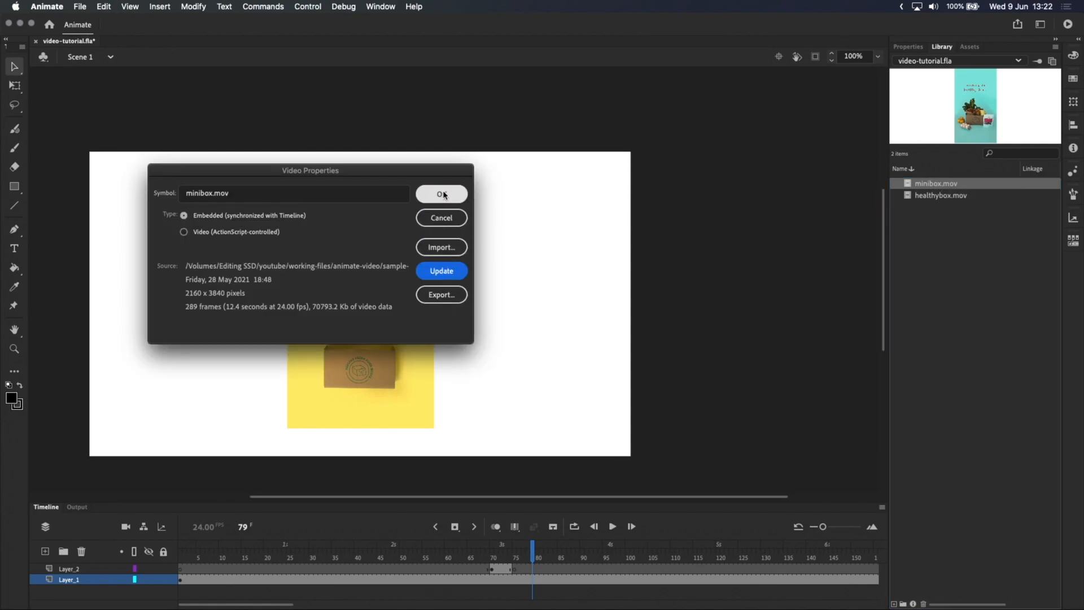